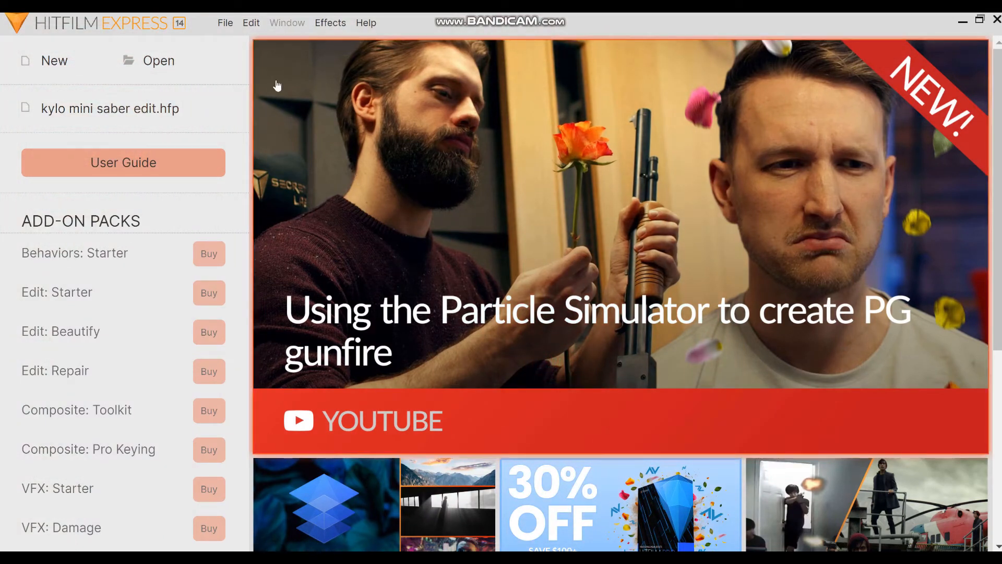
{"action": "mouse_move", "coordinate": [62, 59]}
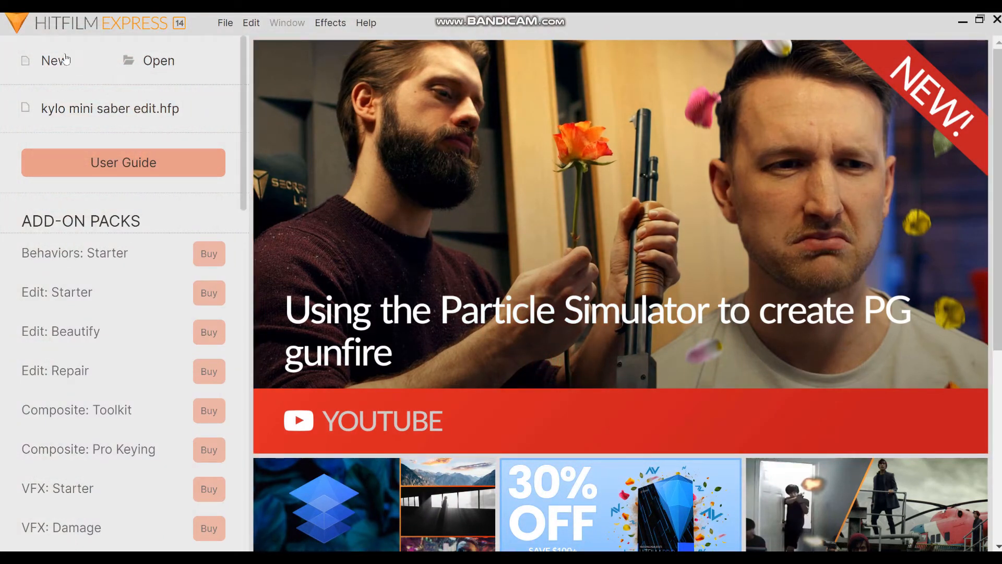
Step: Create a new 1080p project and import the 'kylo mini saber.mov' clip
{"action": "left_click", "coordinate": [54, 60]}
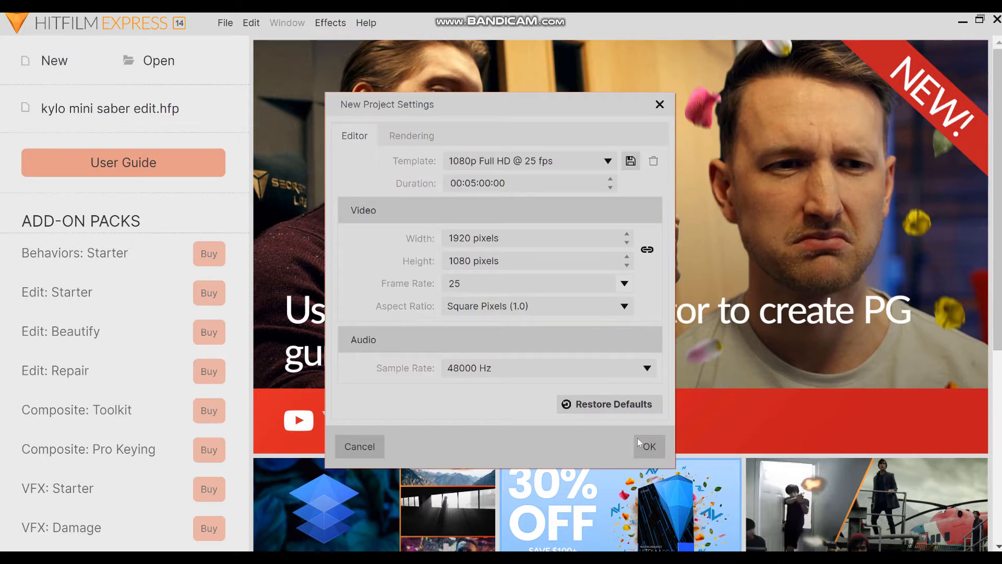
{"action": "left_click", "coordinate": [647, 447]}
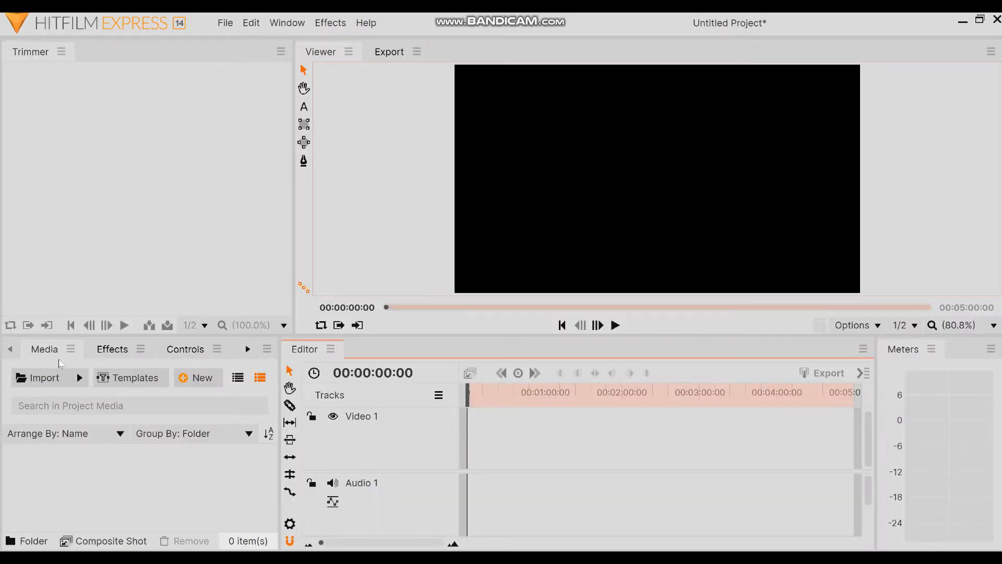
{"action": "left_click", "coordinate": [43, 378]}
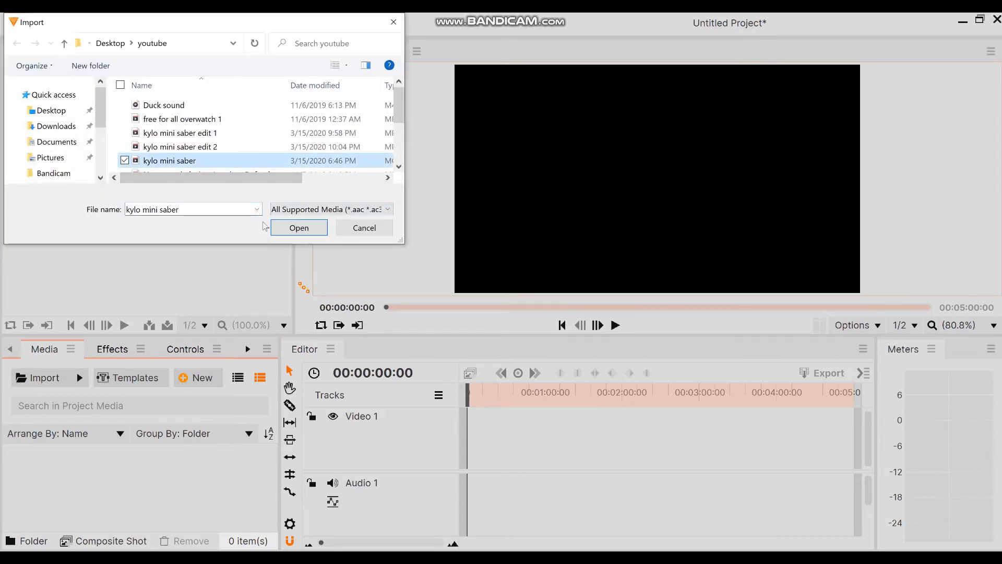
{"action": "left_click", "coordinate": [298, 228]}
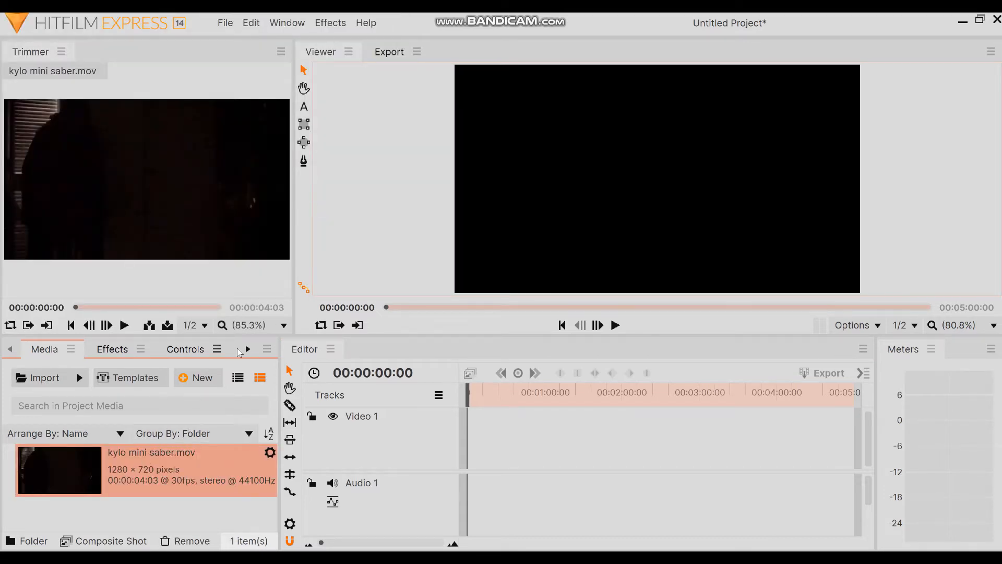
Step: Make a composite shot from the kylo mini saber clip and name it 'lightsword'
{"action": "left_click", "coordinate": [110, 540]}
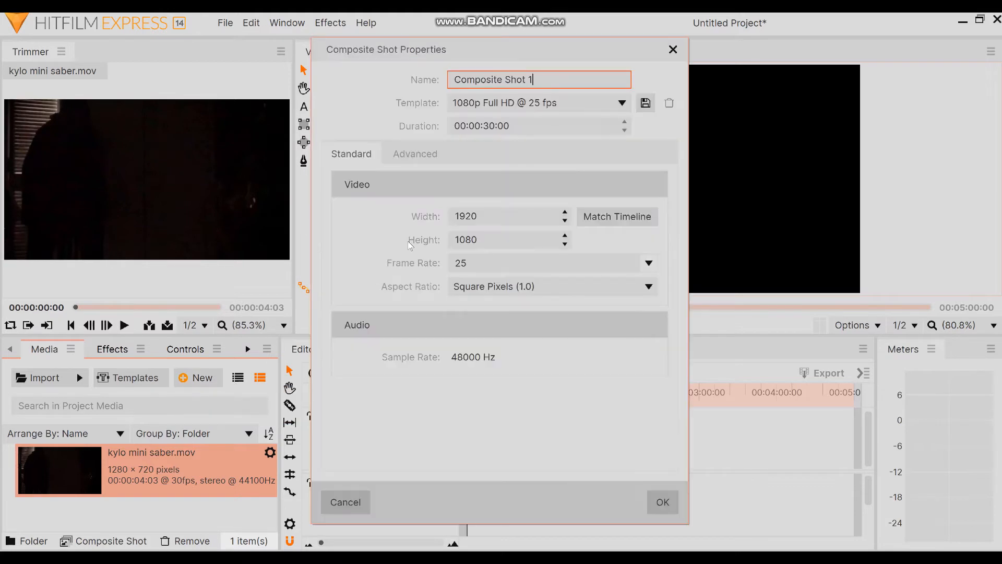
{"action": "mouse_move", "coordinate": [606, 126]}
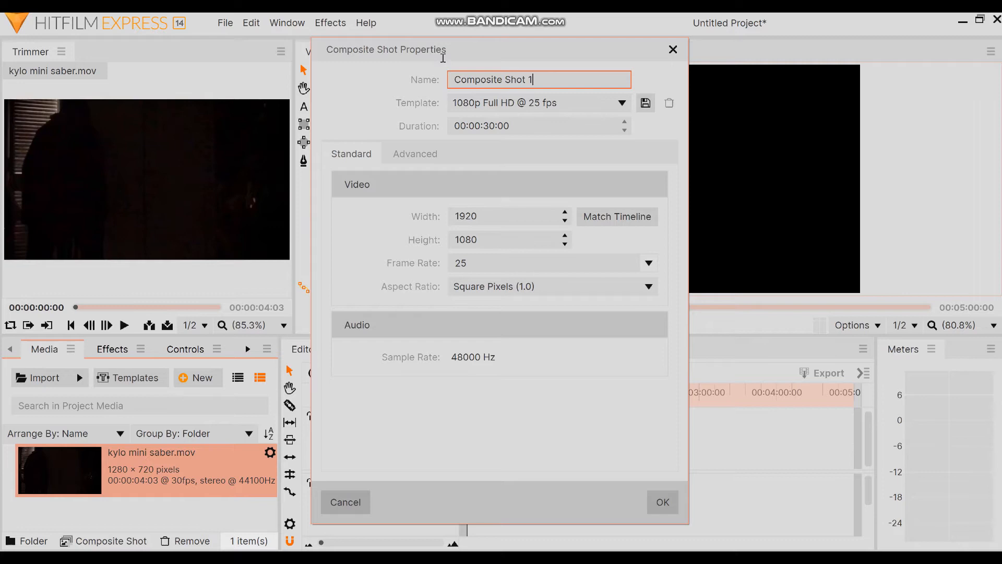
{"action": "type", "text": "ligh"}
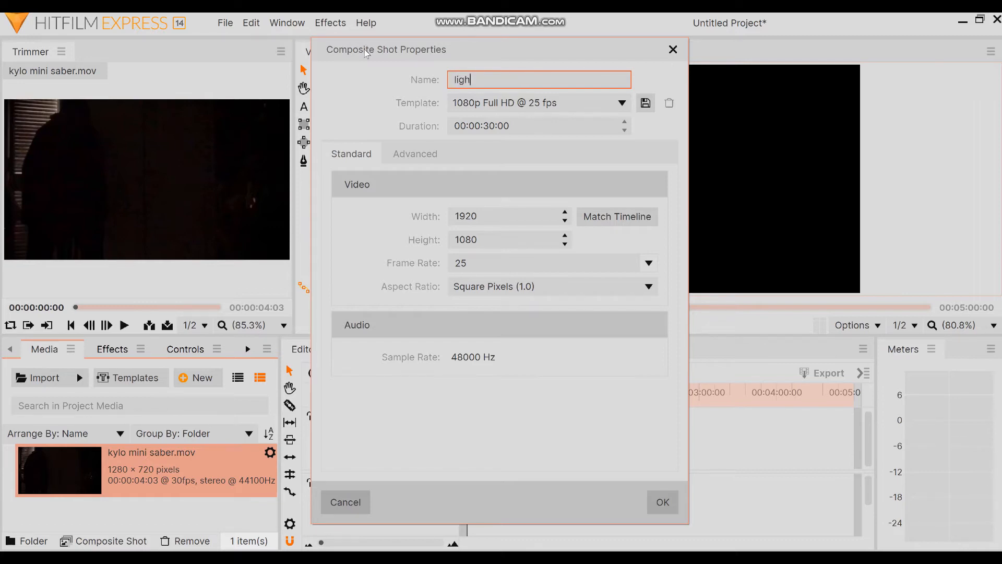
{"action": "type", "text": "tsword"}
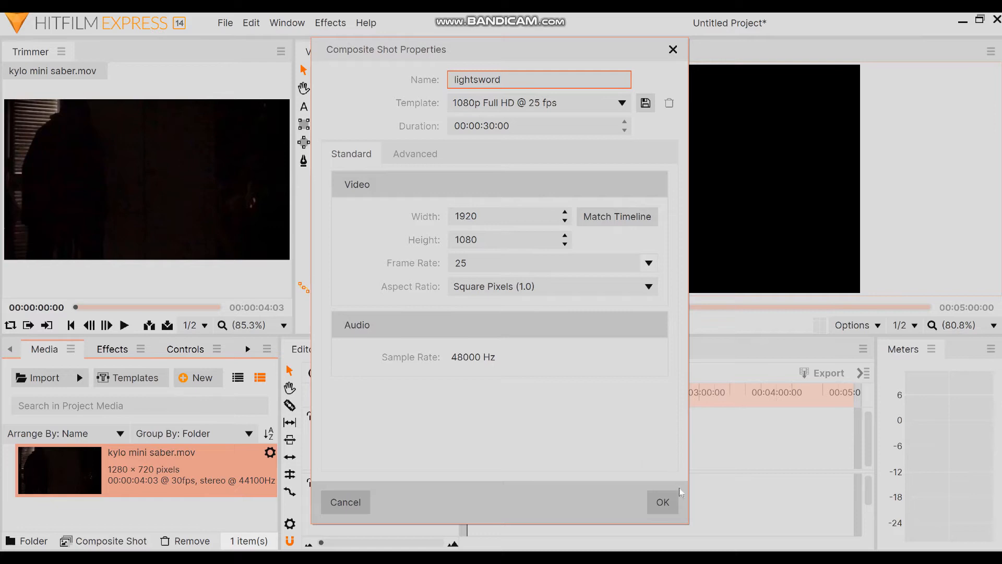
{"action": "left_click", "coordinate": [662, 502]}
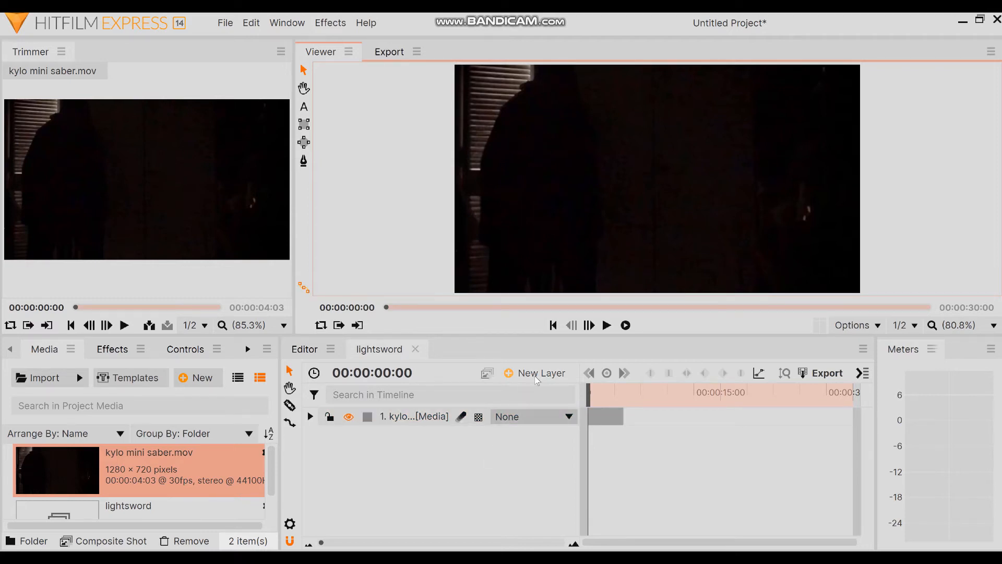
Step: Add a black plane layer named 'main light' above the saber clip
{"action": "left_click", "coordinate": [538, 373]}
{"action": "type", "text": "main l"}
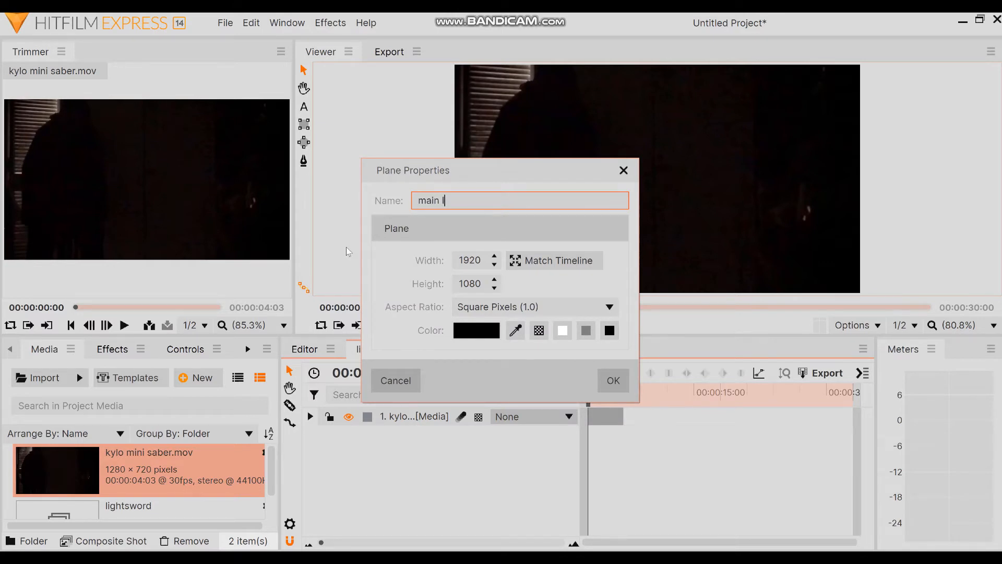
{"action": "type", "text": "ight"}
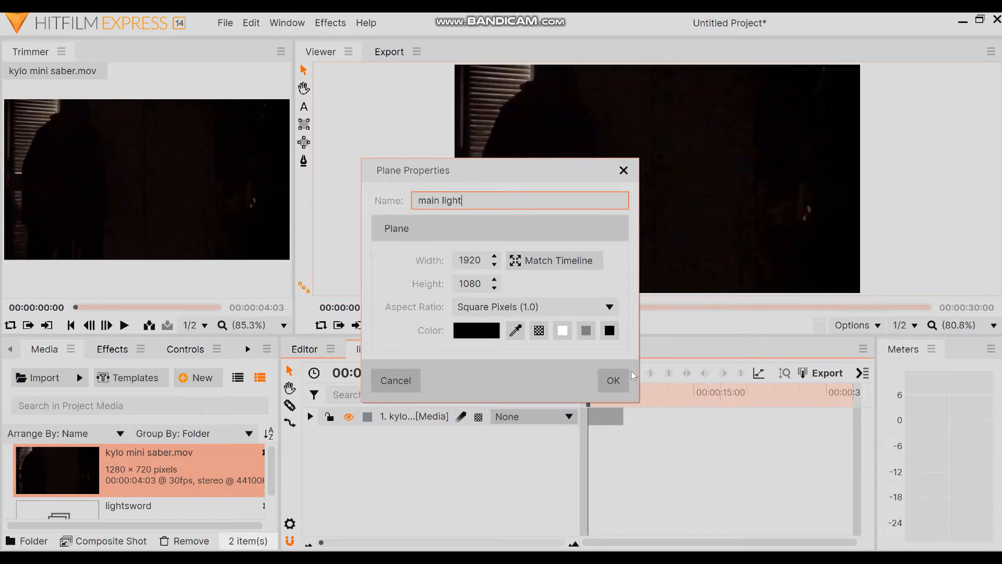
{"action": "left_click", "coordinate": [613, 380]}
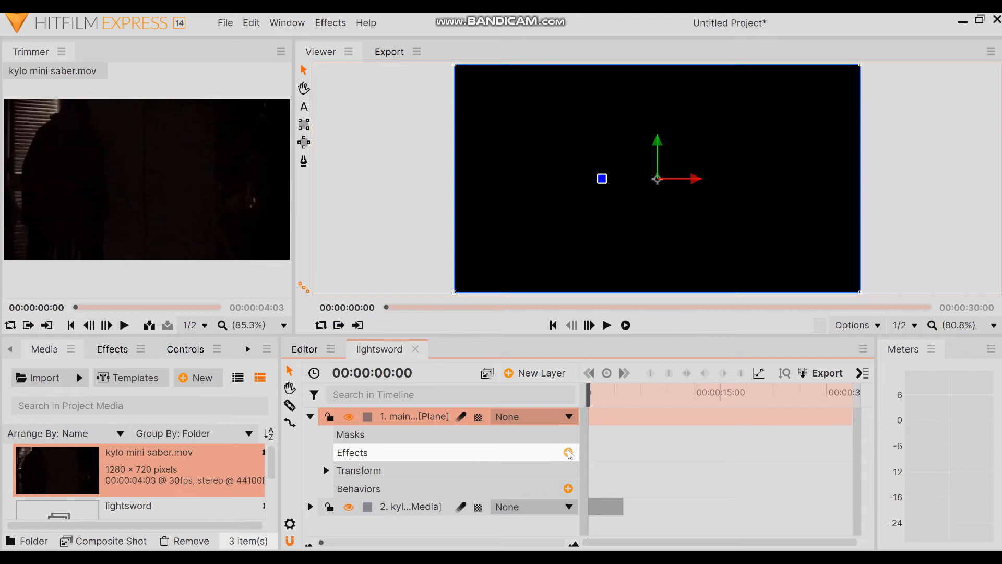
Step: Apply Lightsword (2-Point Auto) to the main light plane and set its Blend to None
{"action": "left_click", "coordinate": [567, 453]}
{"action": "type", "text": "light"}
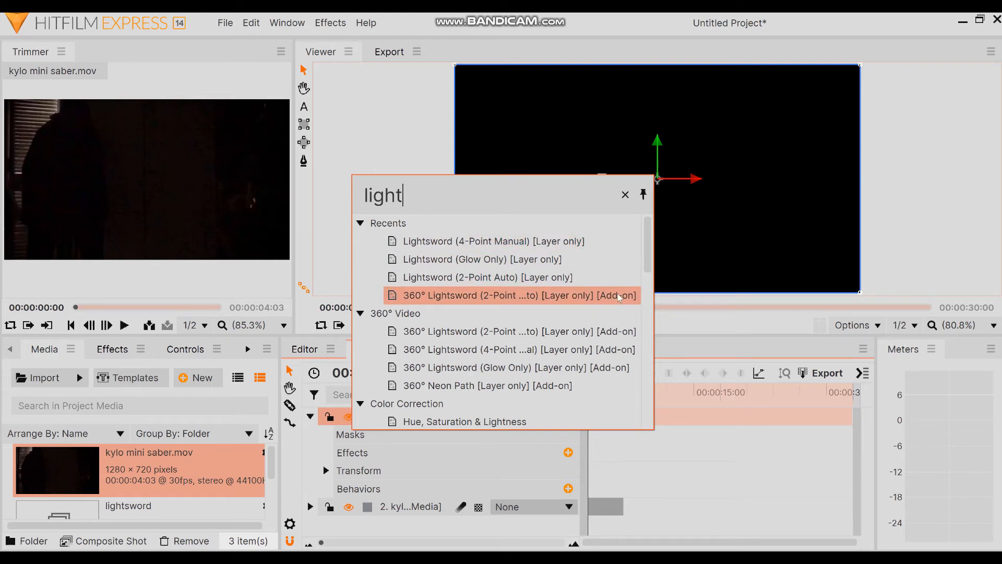
{"action": "mouse_move", "coordinate": [486, 276]}
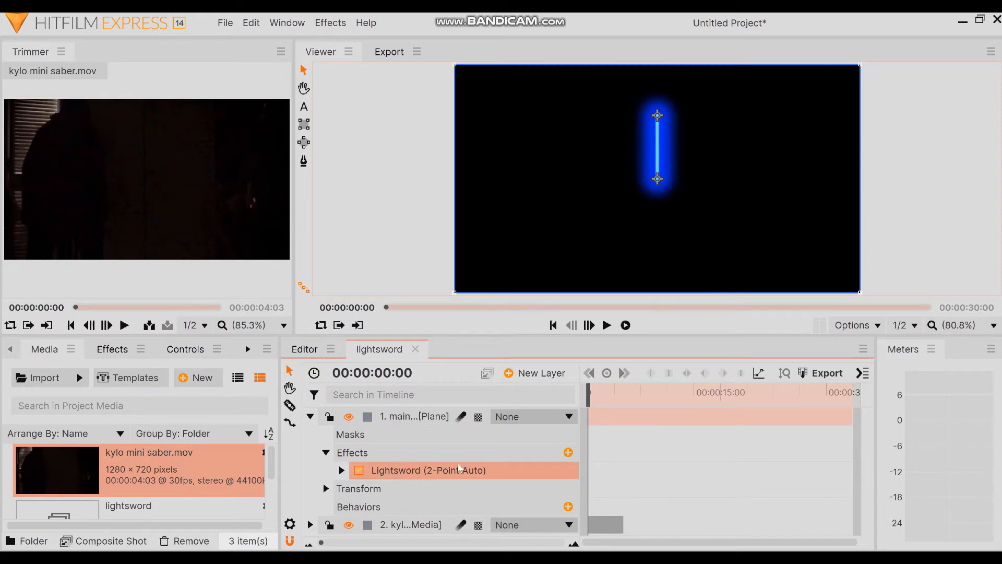
{"action": "left_click", "coordinate": [341, 470]}
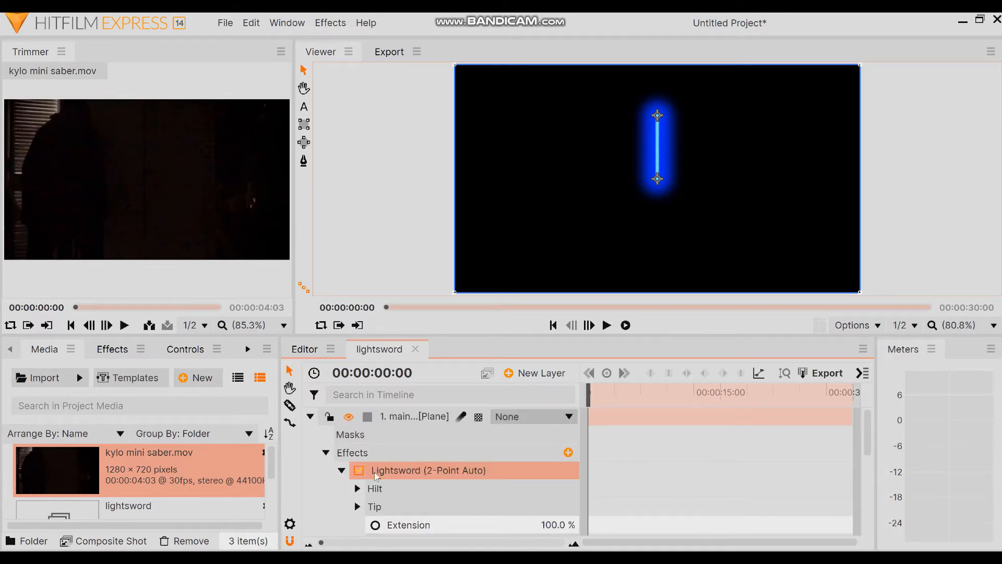
{"action": "scroll", "scroll_direction": "down", "scroll_amount": 3}
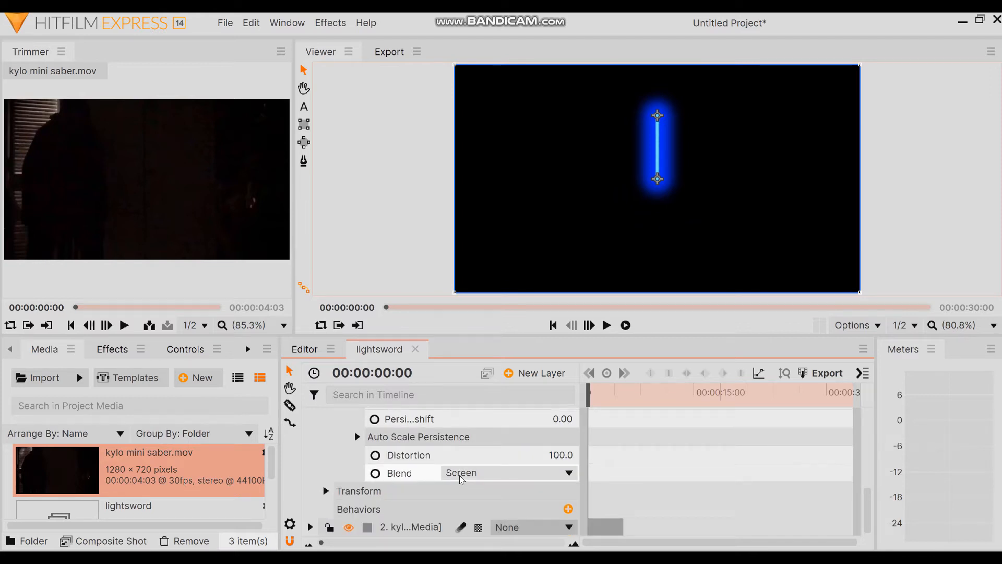
{"action": "left_click", "coordinate": [507, 472]}
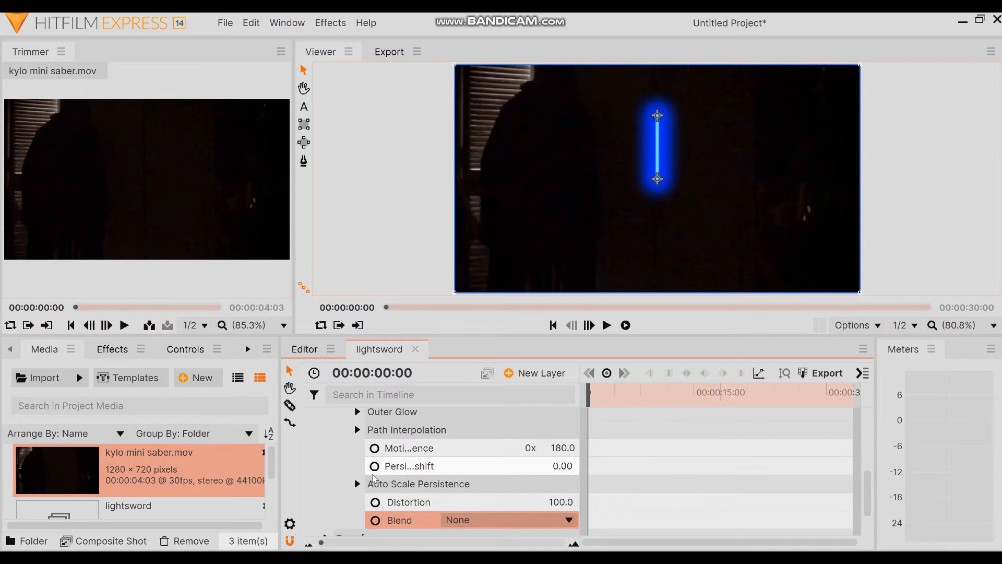
{"action": "left_click", "coordinate": [358, 458]}
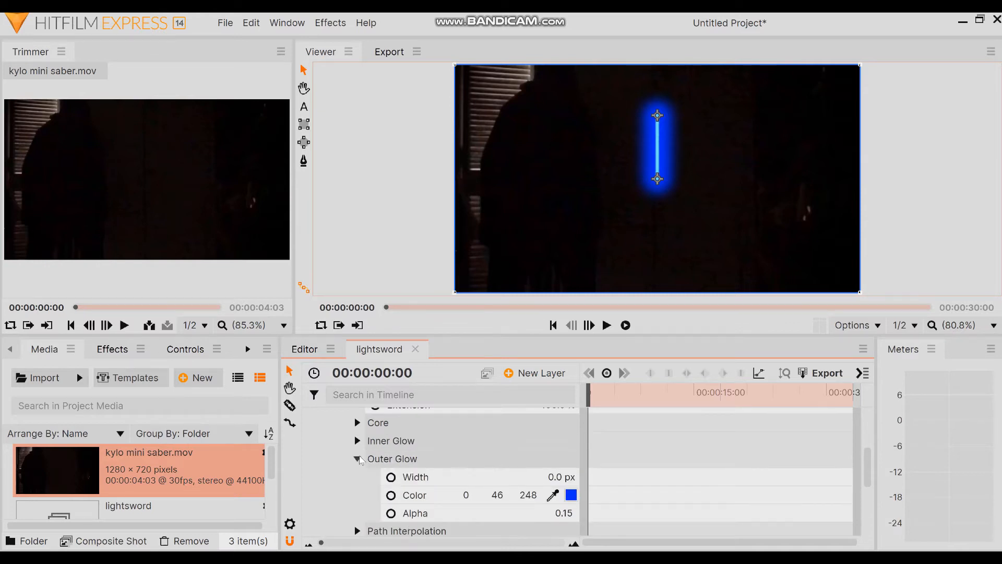
{"action": "left_click", "coordinate": [358, 440]}
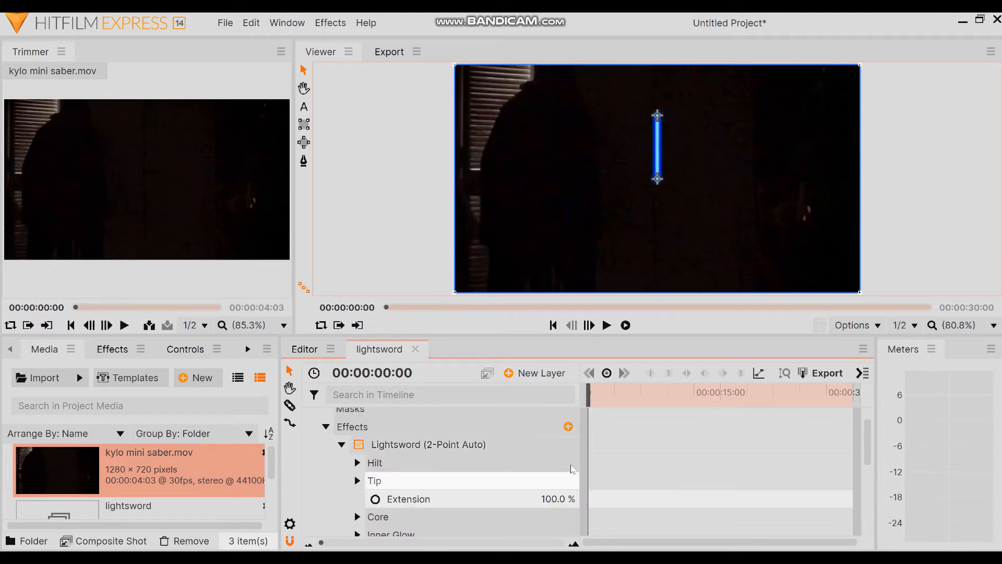
Step: Go to frame 00:00:01:22 and drag the blade's handles onto the actor's saber
{"action": "left_click_drag", "start_coordinate": [588, 392], "coordinate": [595, 392]}
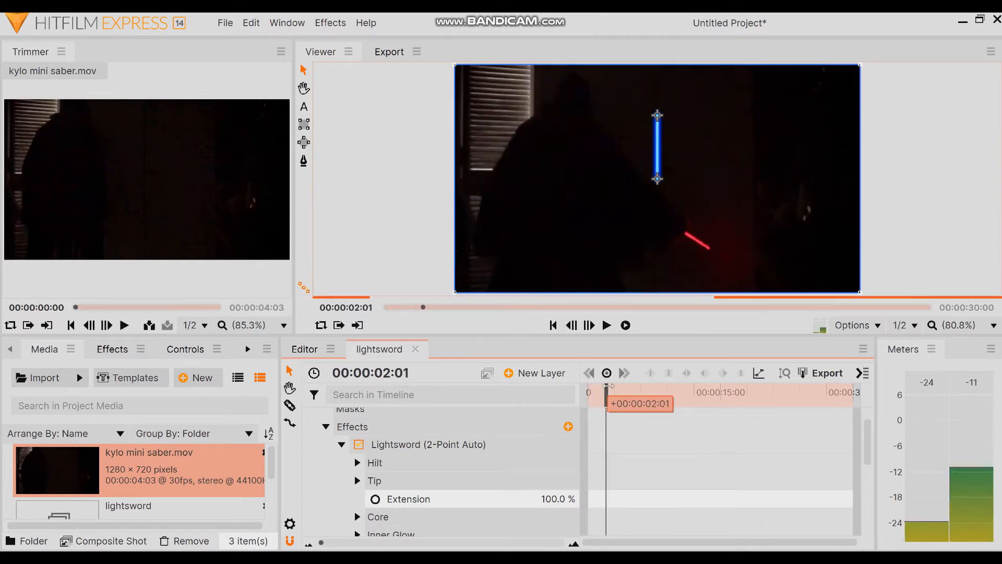
{"action": "left_click", "coordinate": [572, 325]}
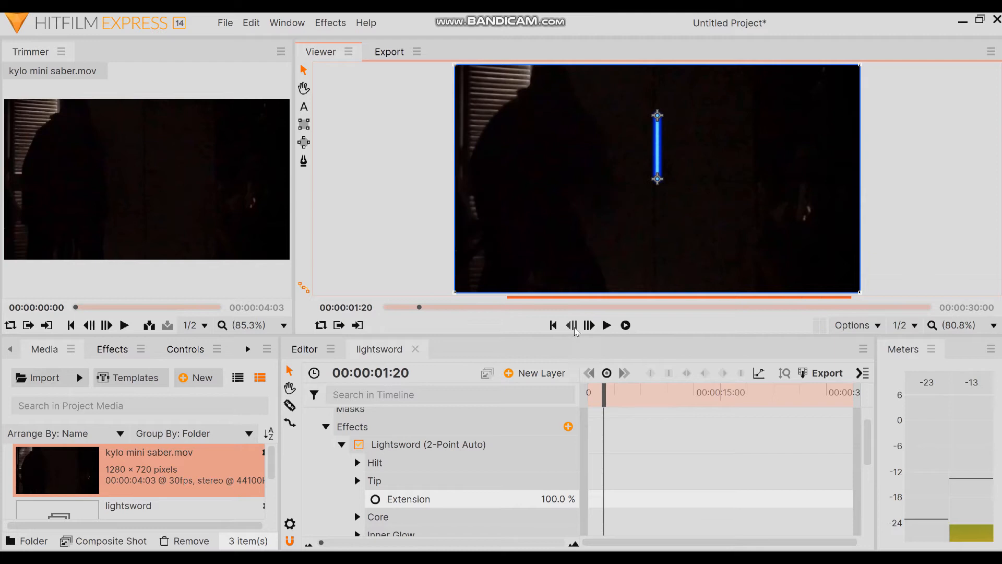
{"action": "left_click", "coordinate": [588, 325]}
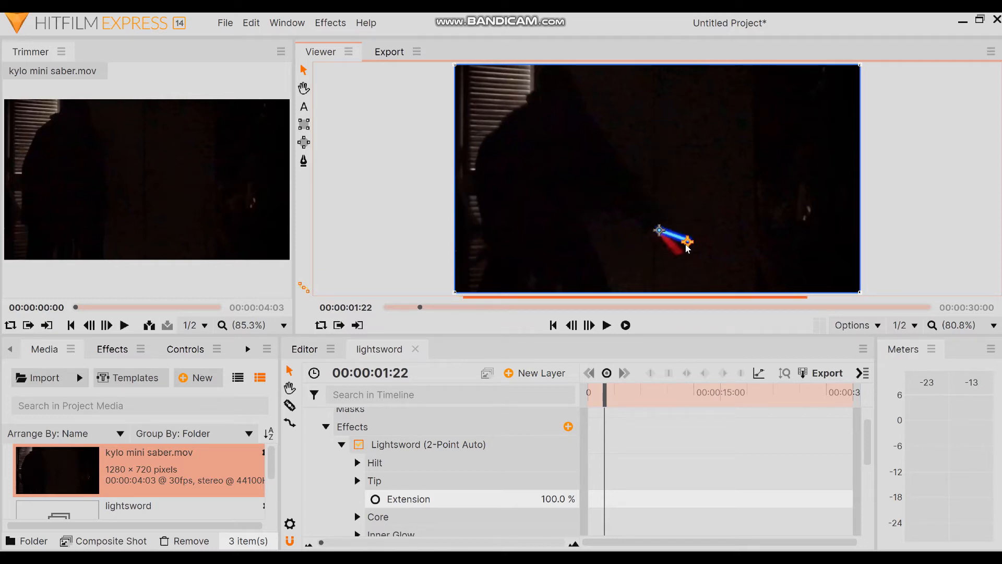
{"action": "left_click_drag", "start_coordinate": [686, 241], "coordinate": [674, 253]}
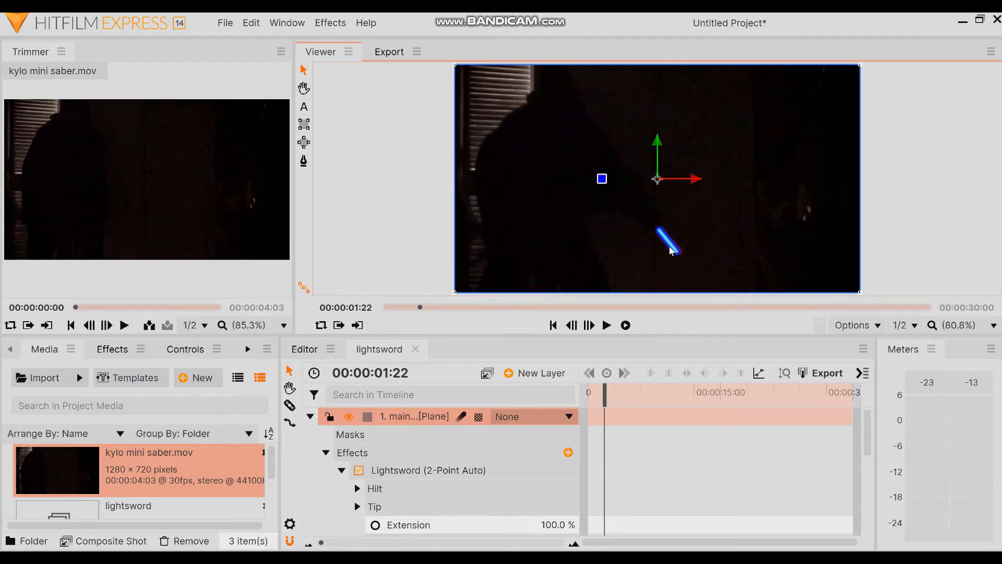
{"action": "left_click", "coordinate": [428, 470]}
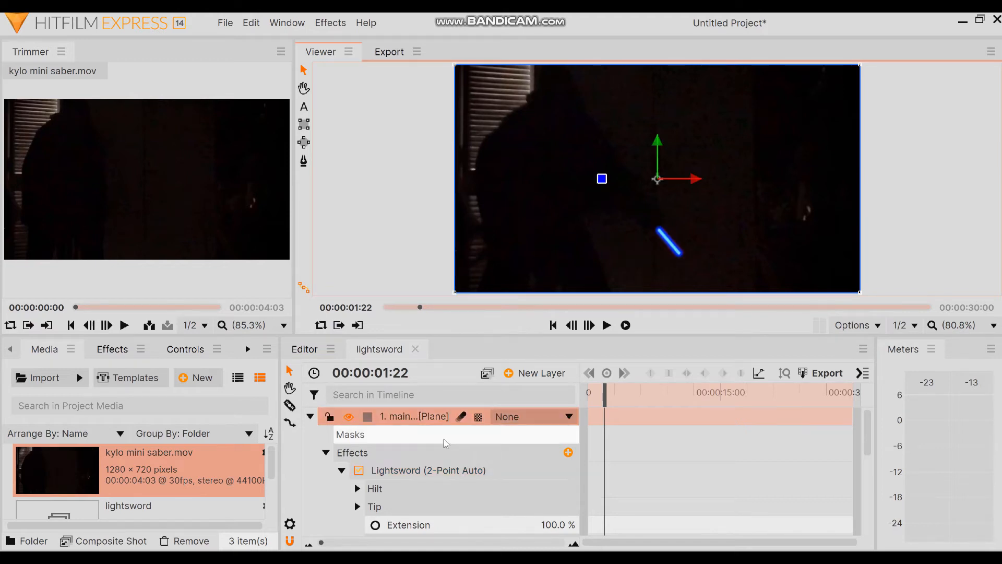
Step: Keyframe the hilt and tip positions at 00:00:01:22, then advance to 00:00:01:23
{"action": "left_click", "coordinate": [428, 470]}
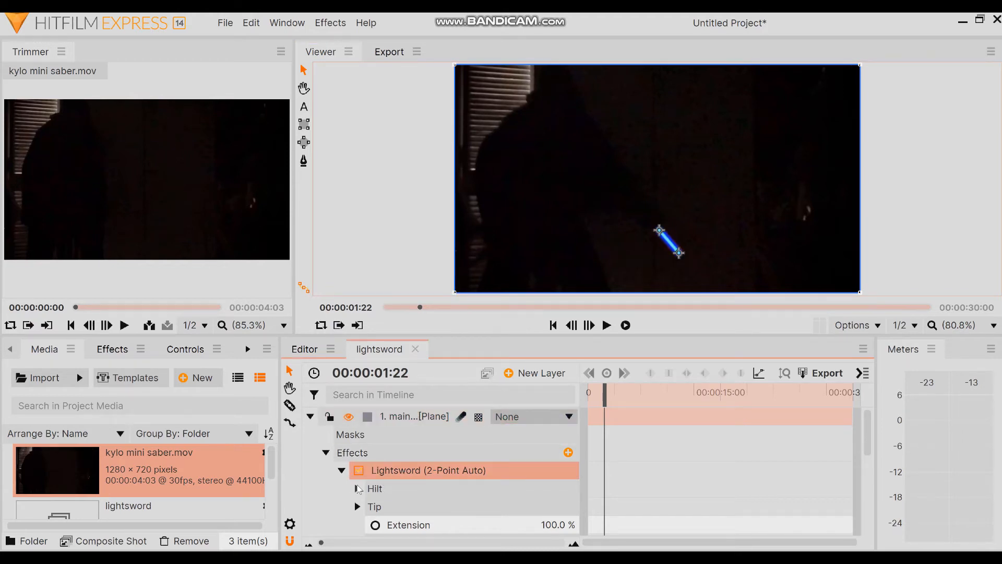
{"action": "left_click", "coordinate": [358, 489]}
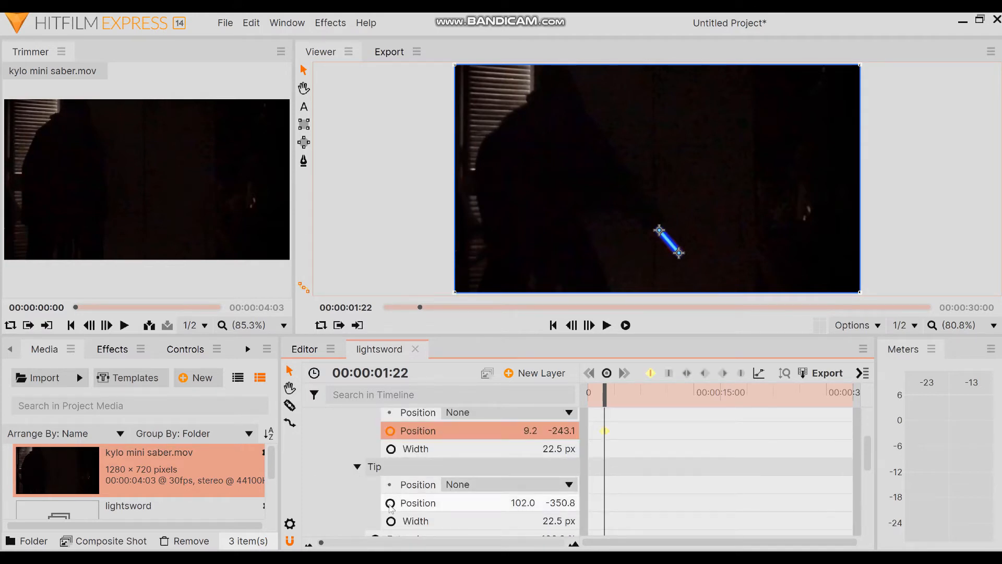
{"action": "left_click", "coordinate": [418, 502]}
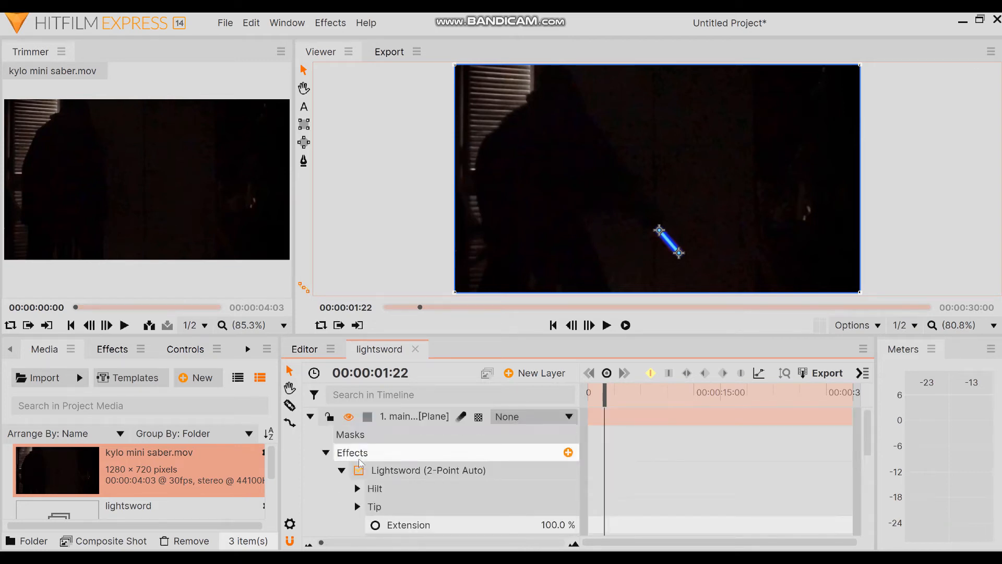
{"action": "left_click", "coordinate": [588, 324]}
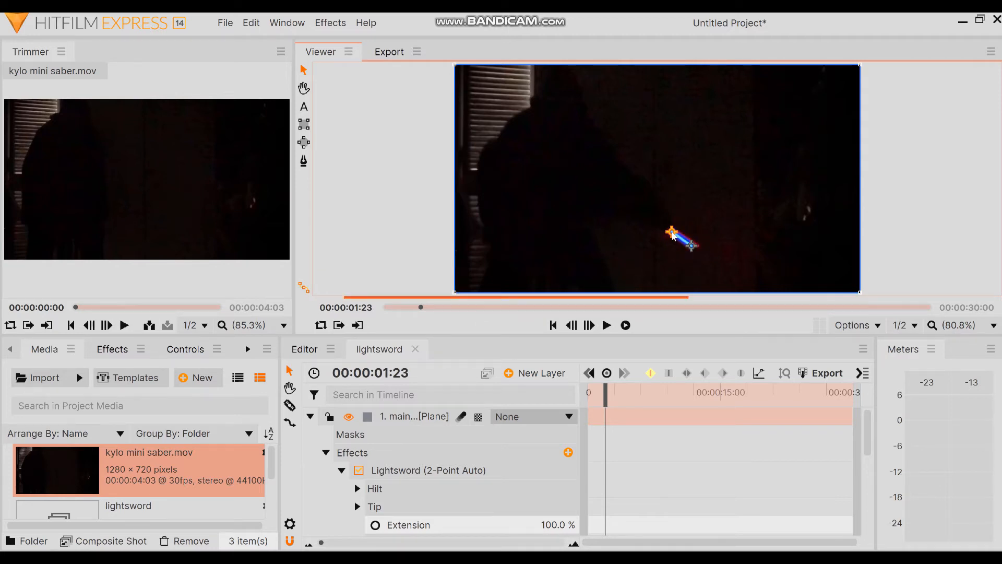
Step: Realign the blade on the saber and step frame by frame through about 00:00:02:07
{"action": "left_click_drag", "start_coordinate": [672, 231], "coordinate": [701, 238]}
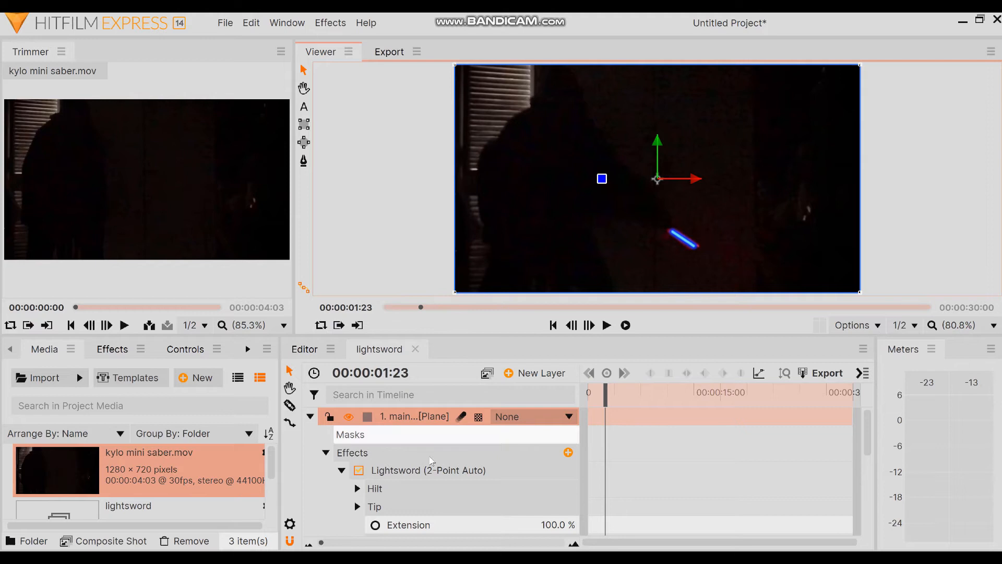
{"action": "left_click", "coordinate": [428, 470]}
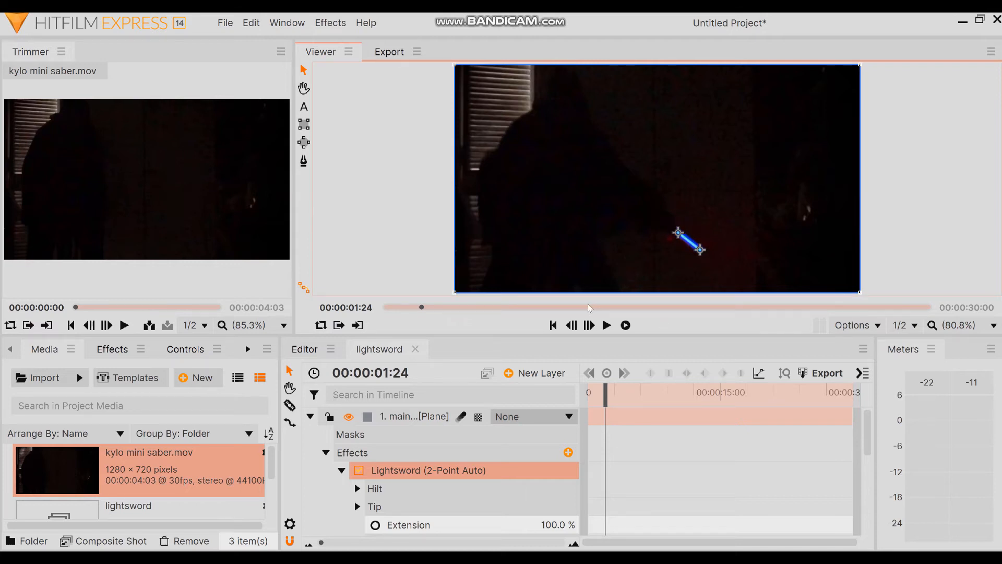
{"action": "left_click", "coordinate": [572, 325]}
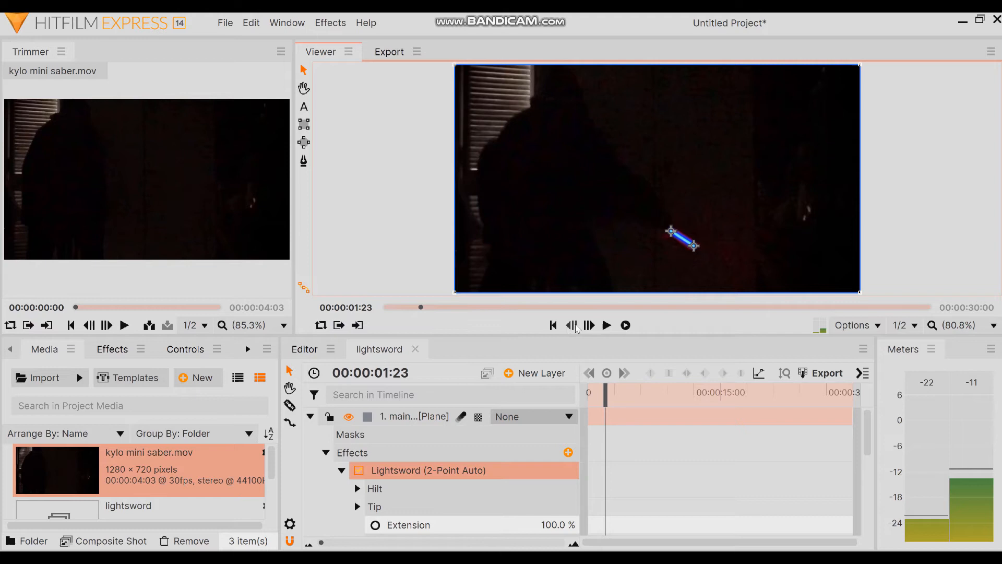
{"action": "left_click", "coordinate": [589, 325]}
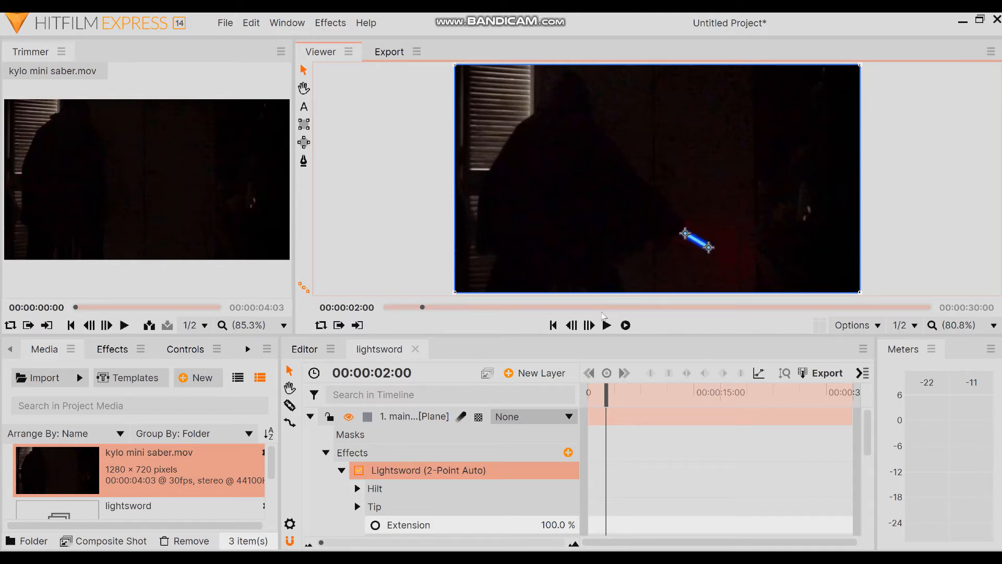
{"action": "left_click", "coordinate": [588, 326]}
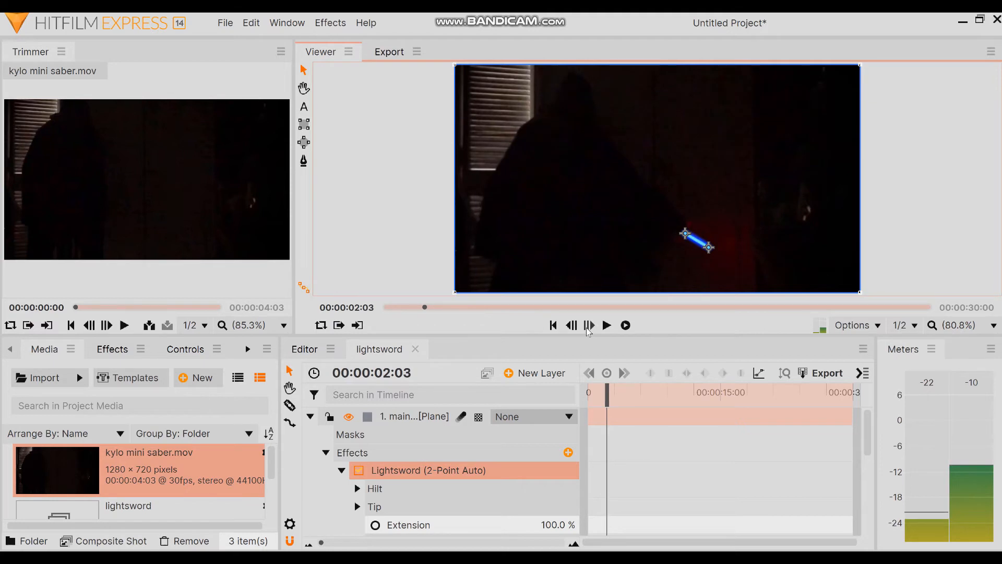
{"action": "left_click", "coordinate": [589, 325]}
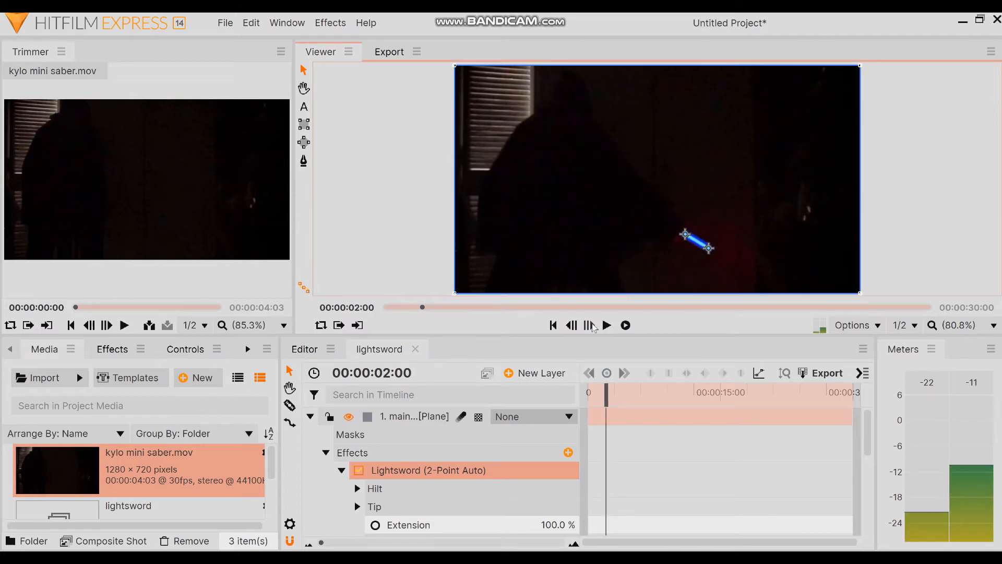
{"action": "left_click", "coordinate": [589, 325]}
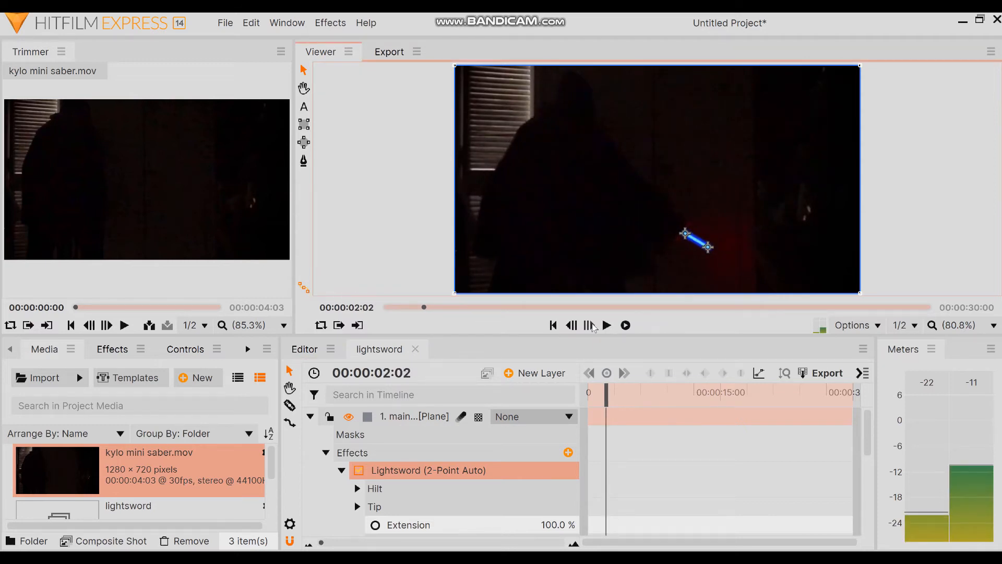
{"action": "left_click", "coordinate": [589, 326]}
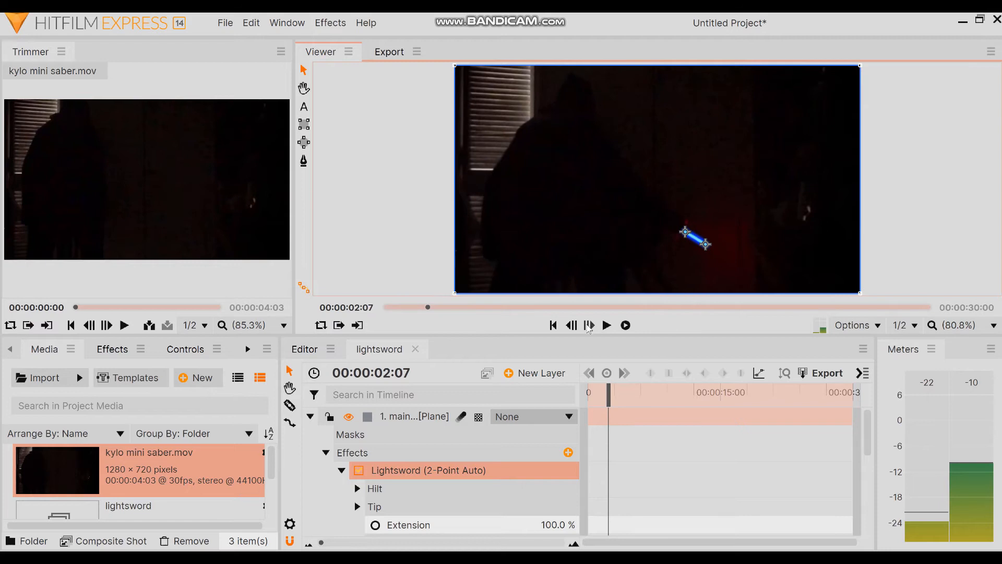
{"action": "left_click", "coordinate": [571, 326]}
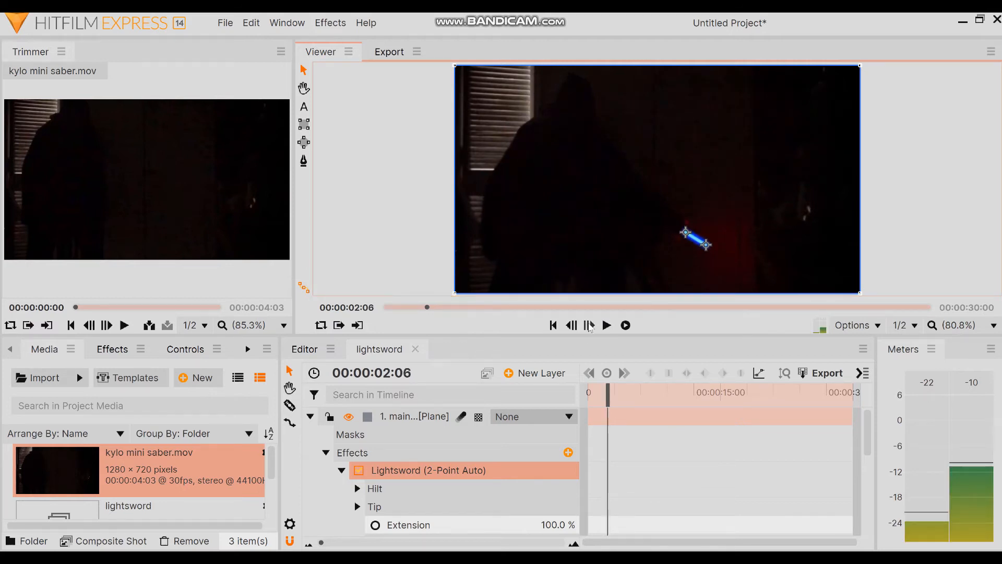
{"action": "left_click", "coordinate": [589, 324]}
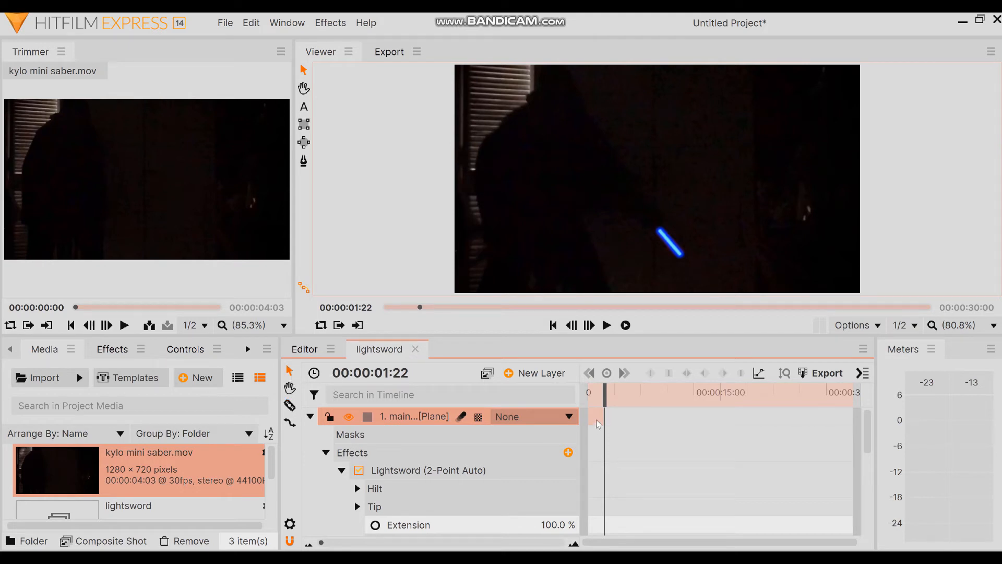
Step: Move the playhead to 00:00:02:00 and expand the main light plane layer
{"action": "left_click_drag", "start_coordinate": [604, 391], "coordinate": [596, 391]}
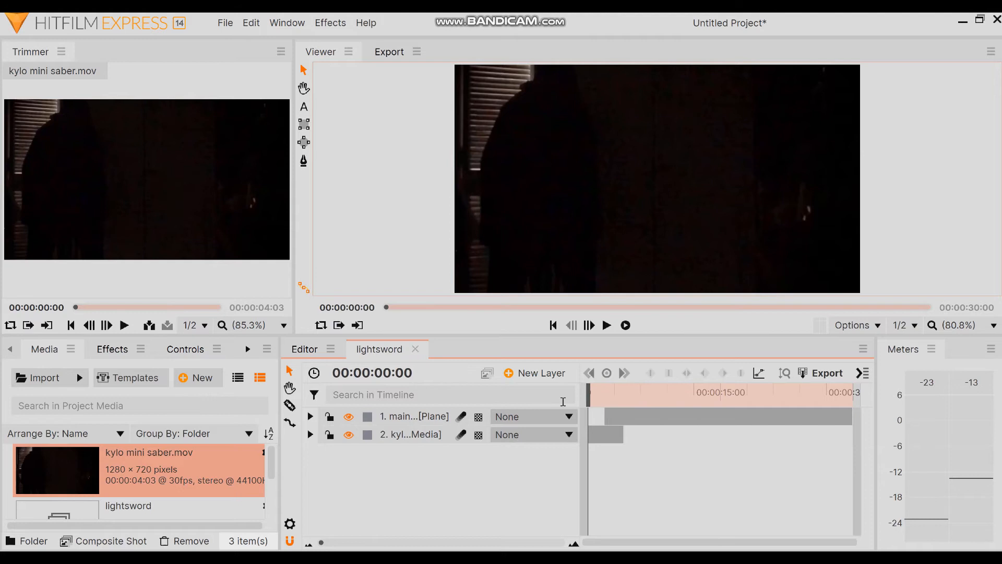
{"action": "left_click", "coordinate": [607, 324]}
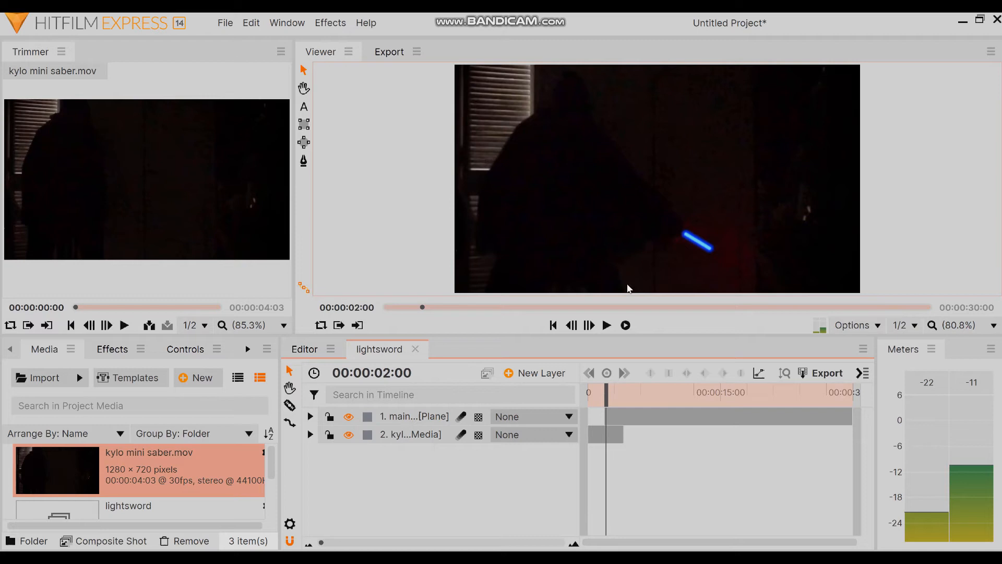
{"action": "left_click", "coordinate": [310, 416]}
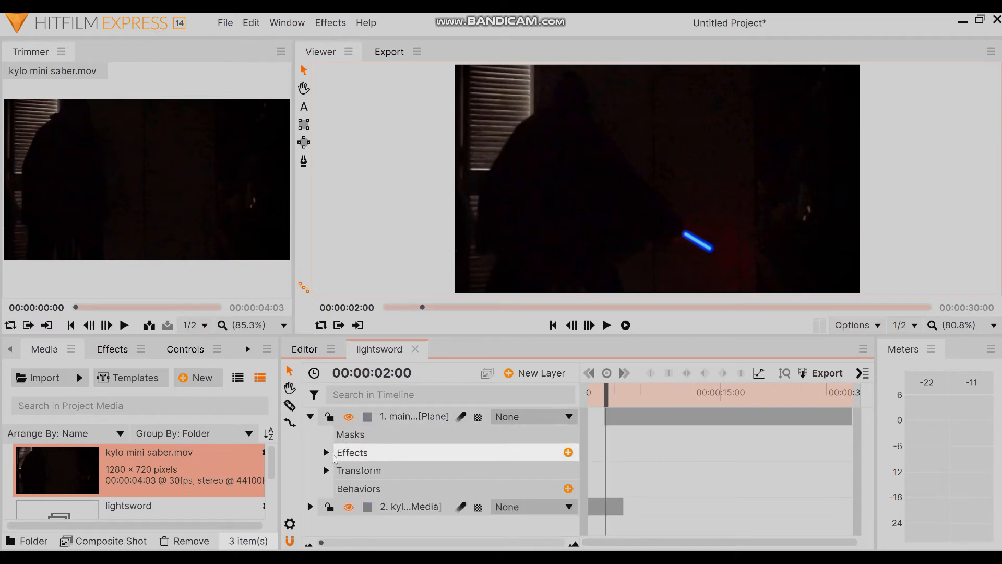
Step: Step and play through the saber swing, then return to 00:00:00:00 and collapse main light
{"action": "left_click", "coordinate": [326, 452]}
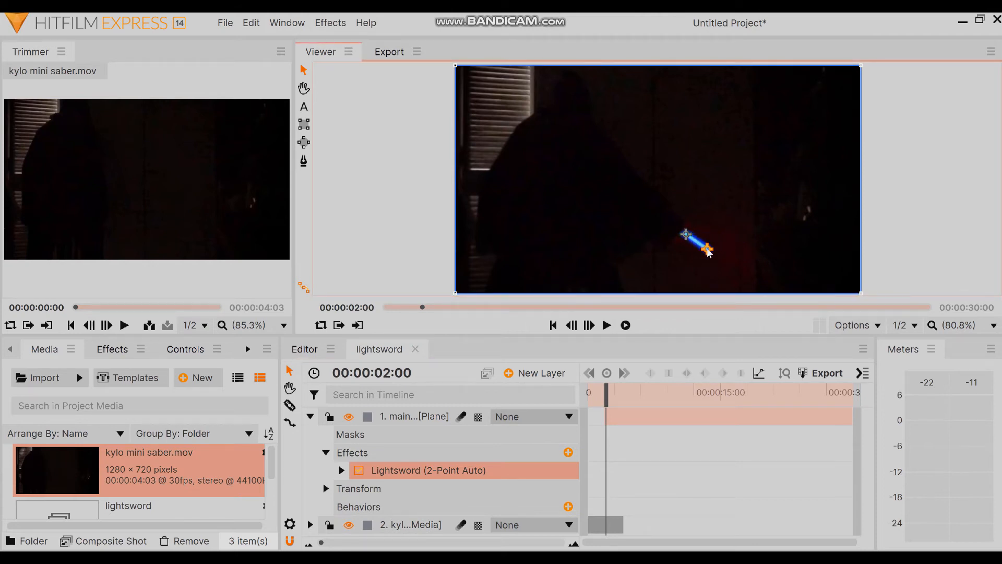
{"action": "left_click", "coordinate": [414, 416]}
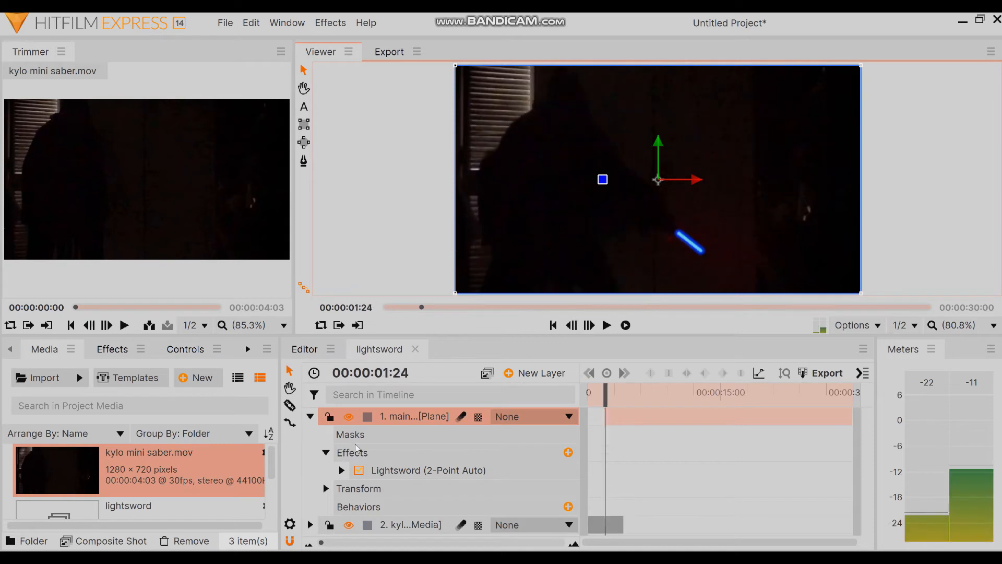
{"action": "left_click", "coordinate": [427, 469]}
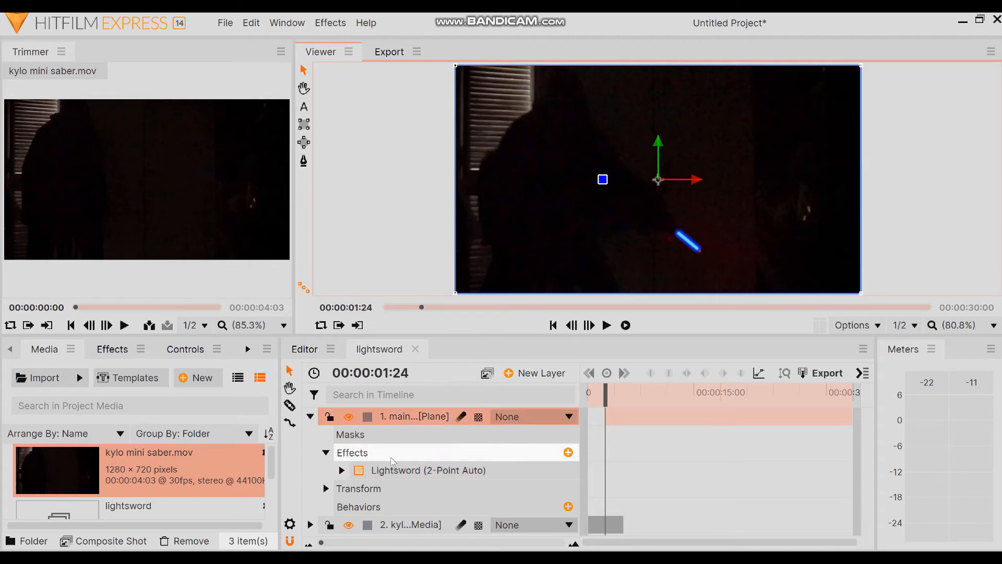
{"action": "left_click", "coordinate": [427, 470]}
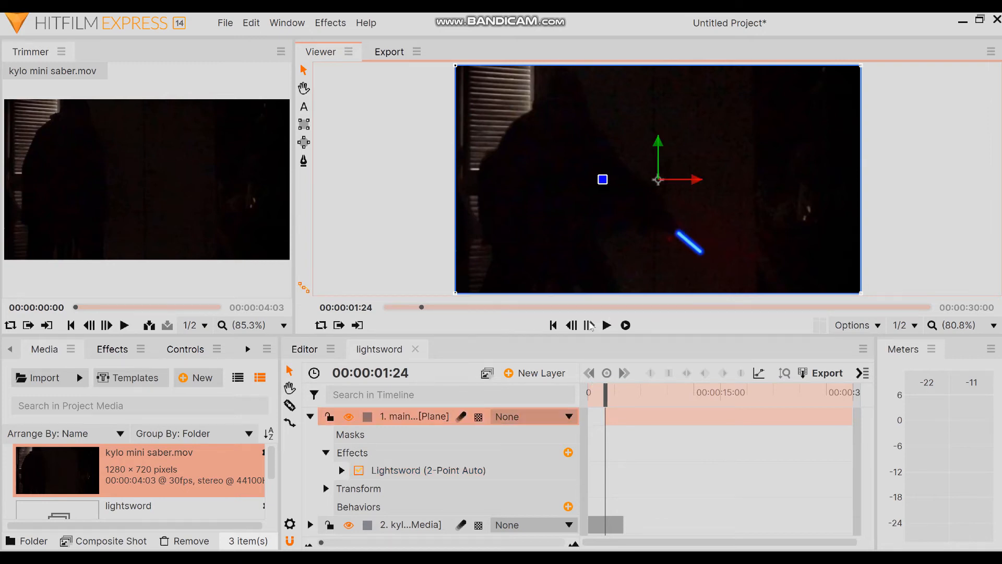
{"action": "left_click", "coordinate": [587, 325]}
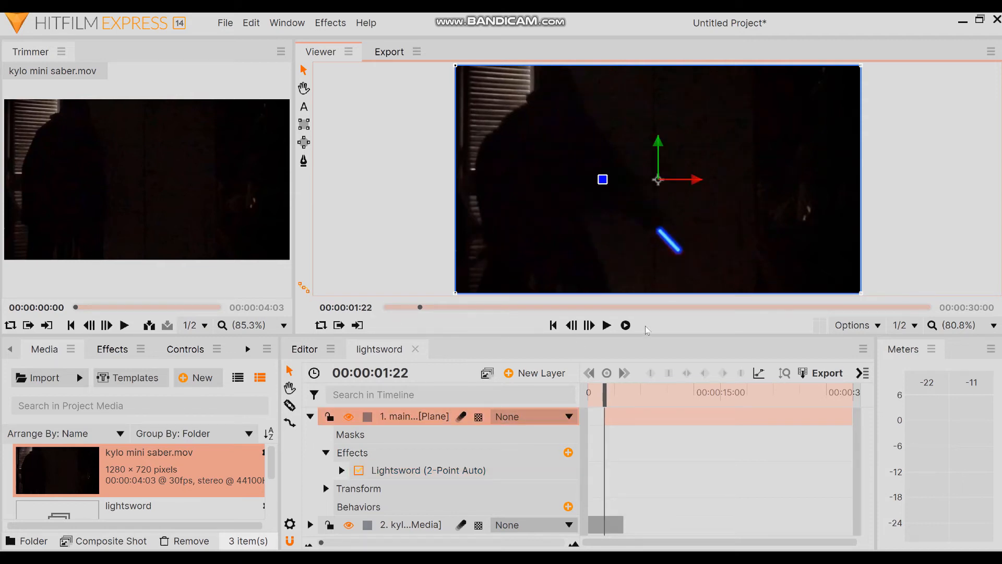
{"action": "left_click", "coordinate": [428, 469]}
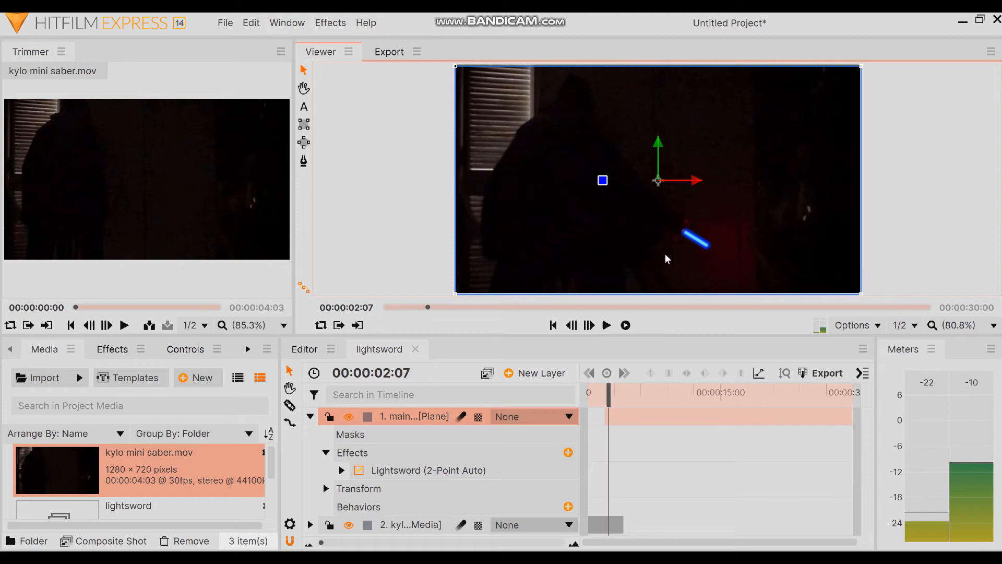
{"action": "left_click", "coordinate": [571, 325]}
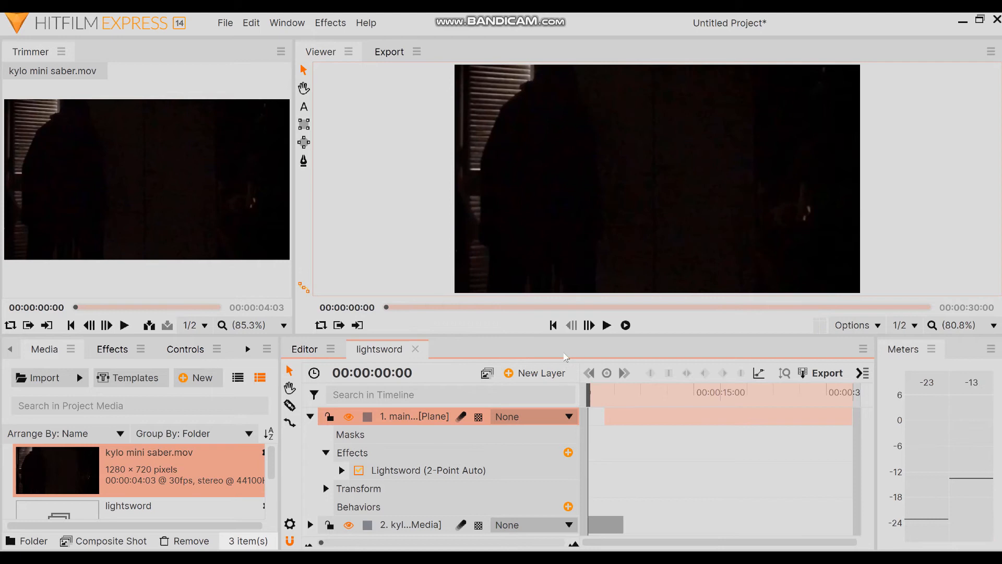
{"action": "left_click", "coordinate": [606, 324]}
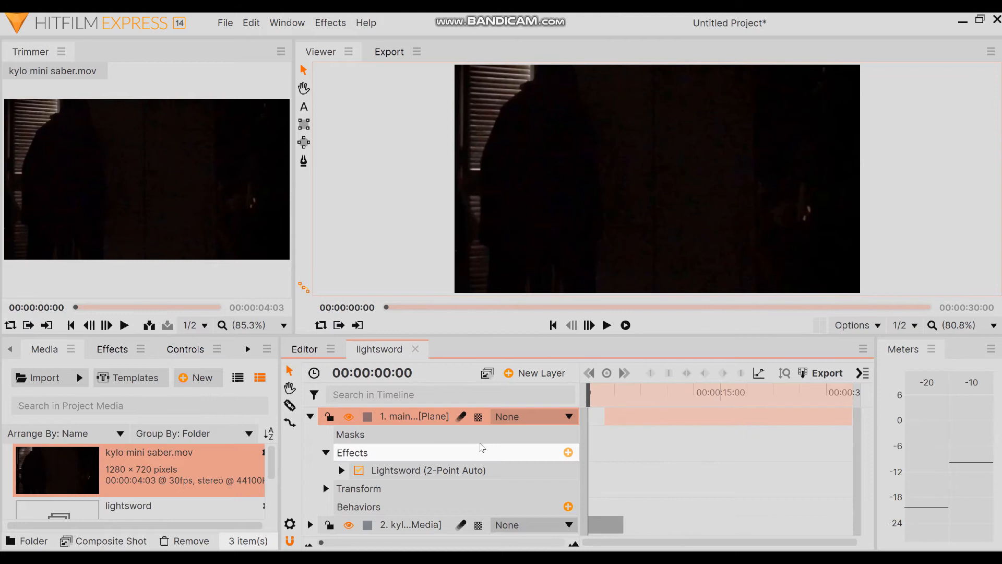
{"action": "left_click", "coordinate": [310, 416]}
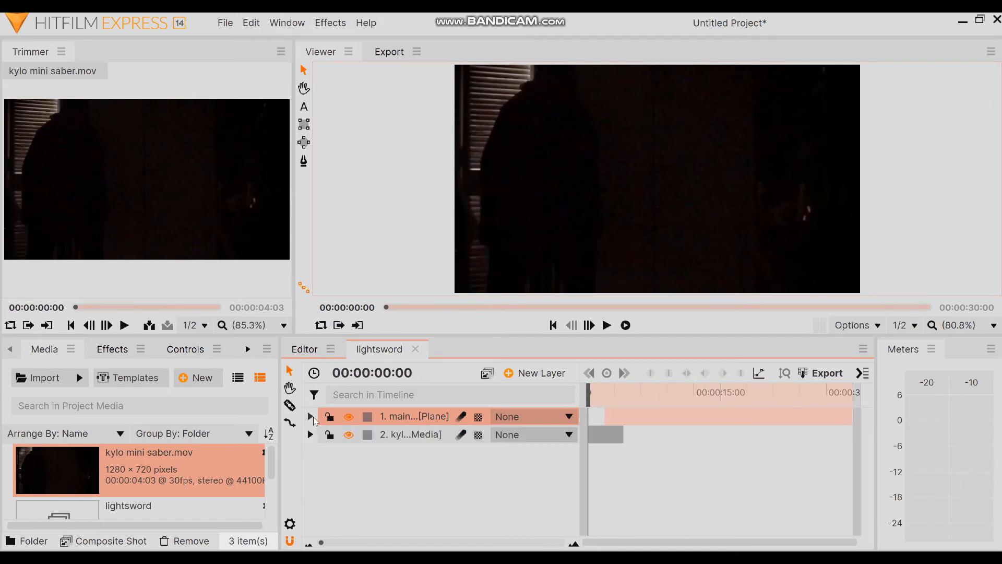
Step: Set the inner glow color to red (225, 0, 0) and play the red blade
{"action": "left_click", "coordinate": [311, 416]}
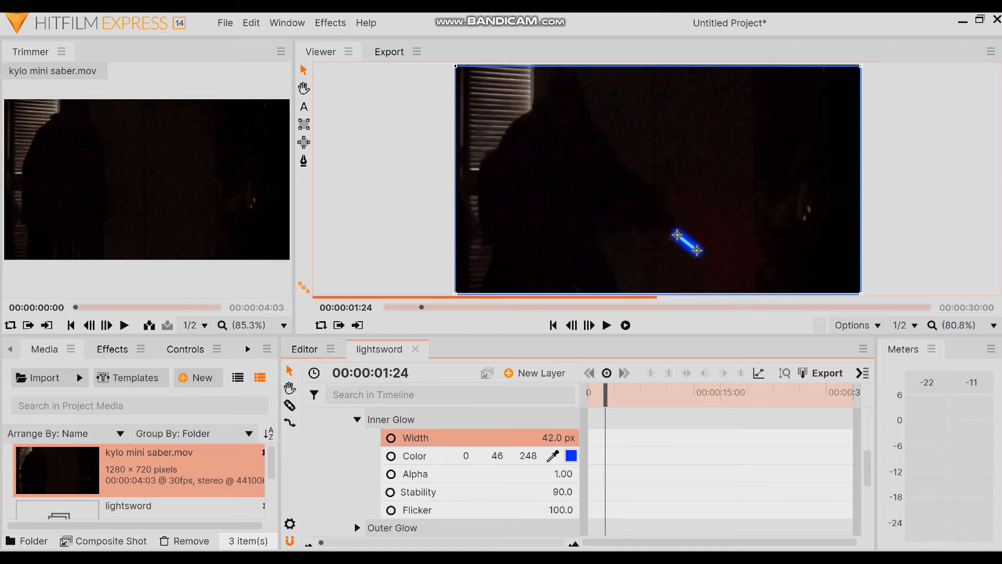
{"action": "left_click", "coordinate": [570, 455]}
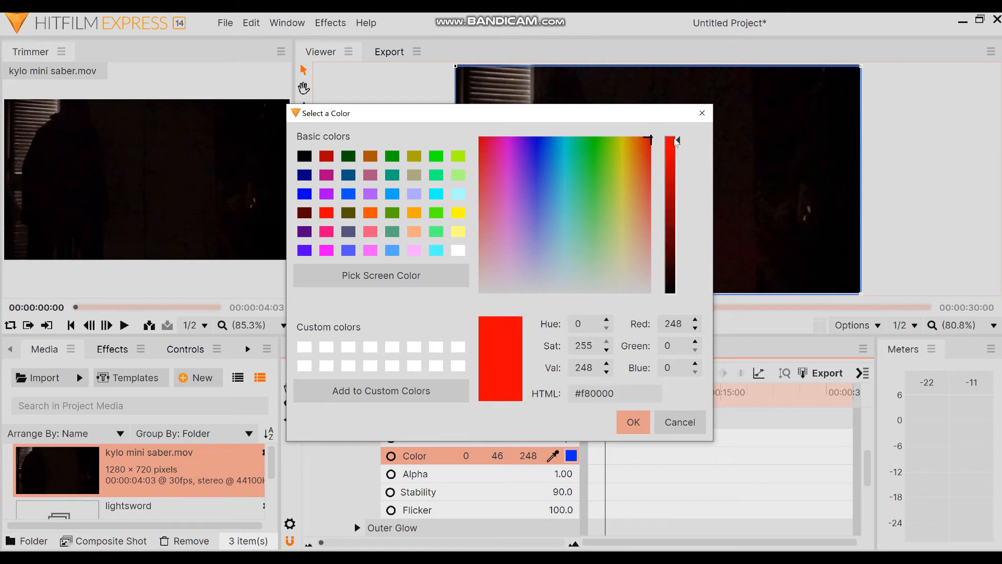
{"action": "left_click_drag", "start_coordinate": [670, 139], "coordinate": [670, 154]}
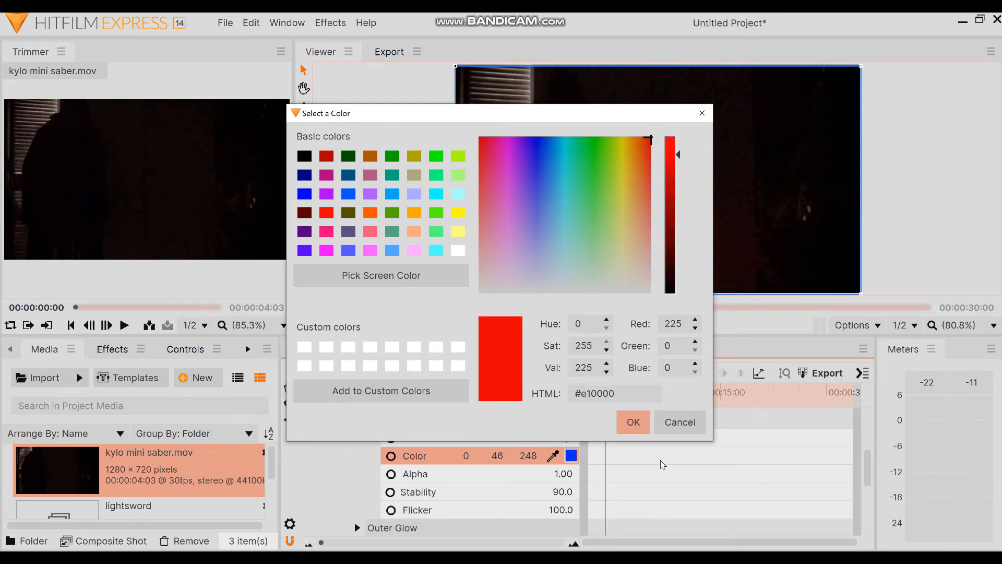
{"action": "left_click", "coordinate": [632, 422]}
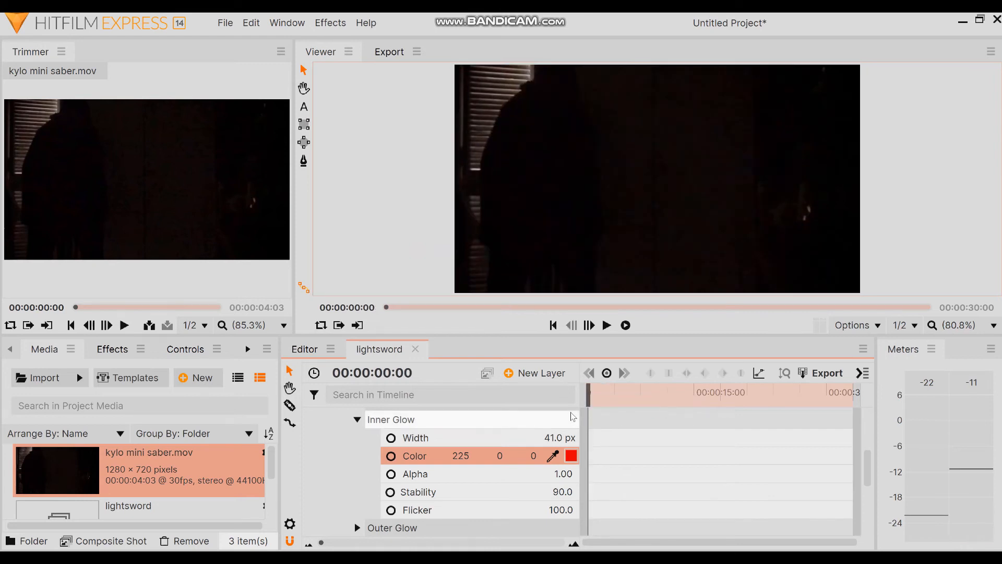
{"action": "left_click", "coordinate": [607, 325]}
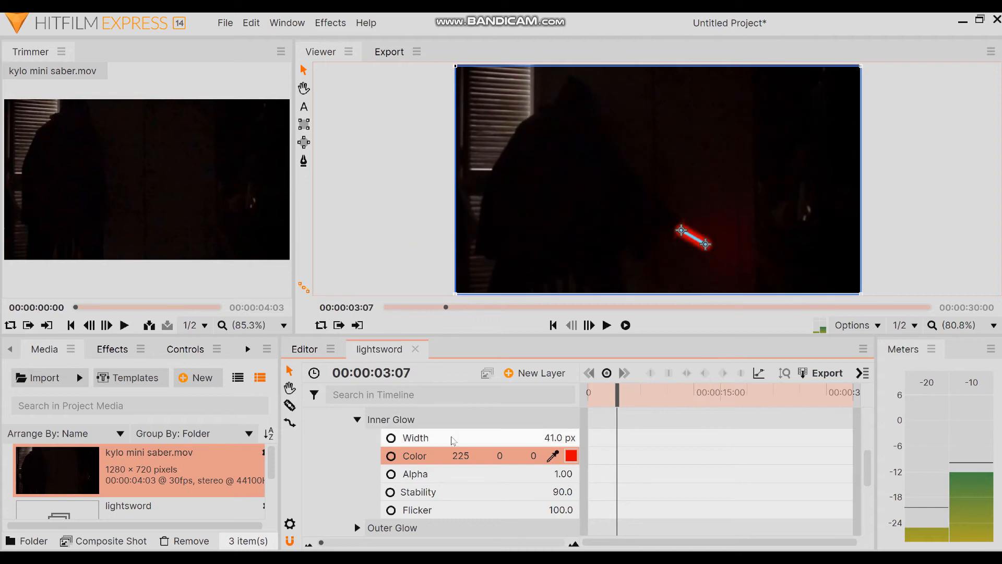
Step: Check the Inner Glow settings, then raise the Lightsword blade's Distortion above 100
{"action": "scroll", "scroll_direction": "down", "scroll_amount": 3}
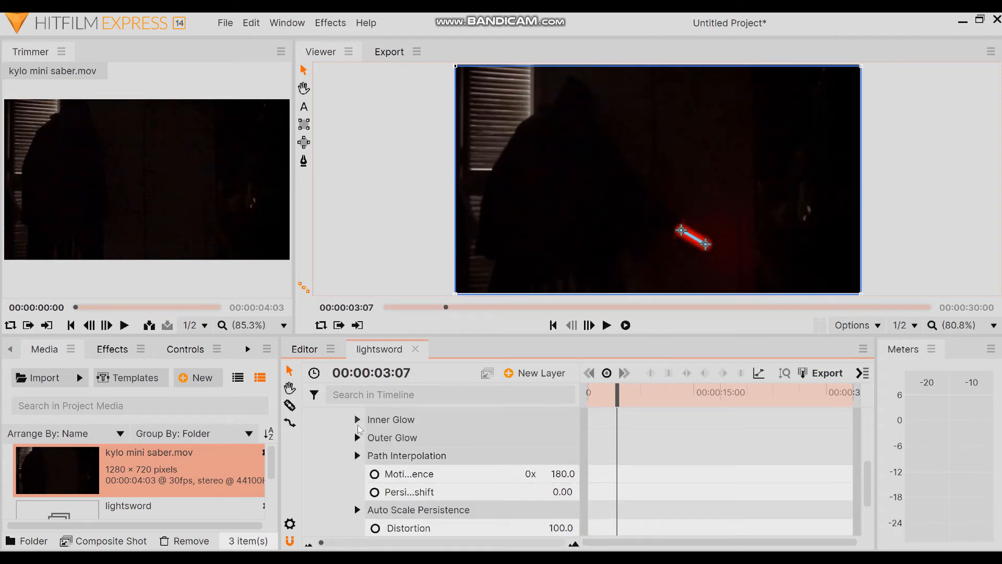
{"action": "left_click", "coordinate": [358, 419]}
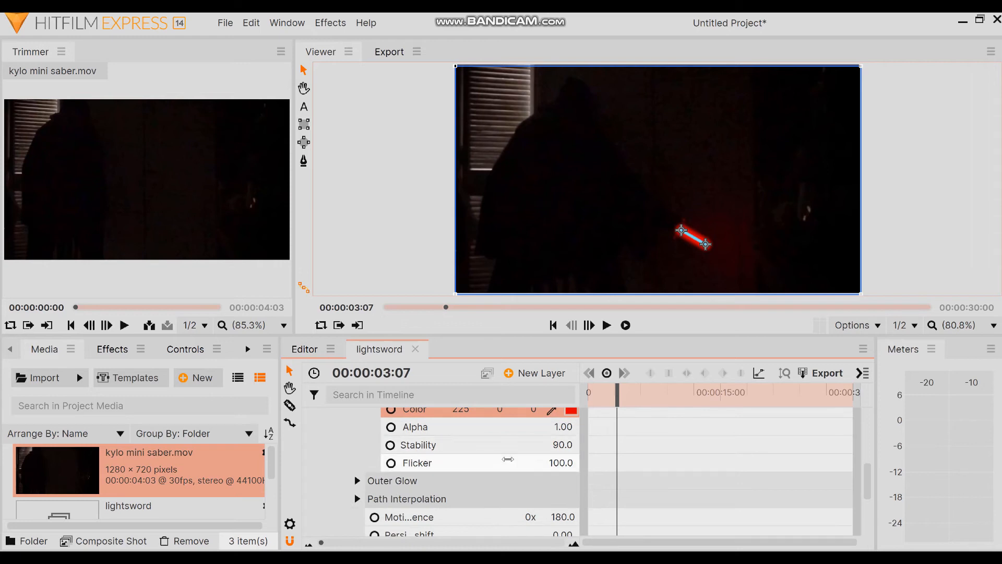
{"action": "left_click", "coordinate": [357, 419]}
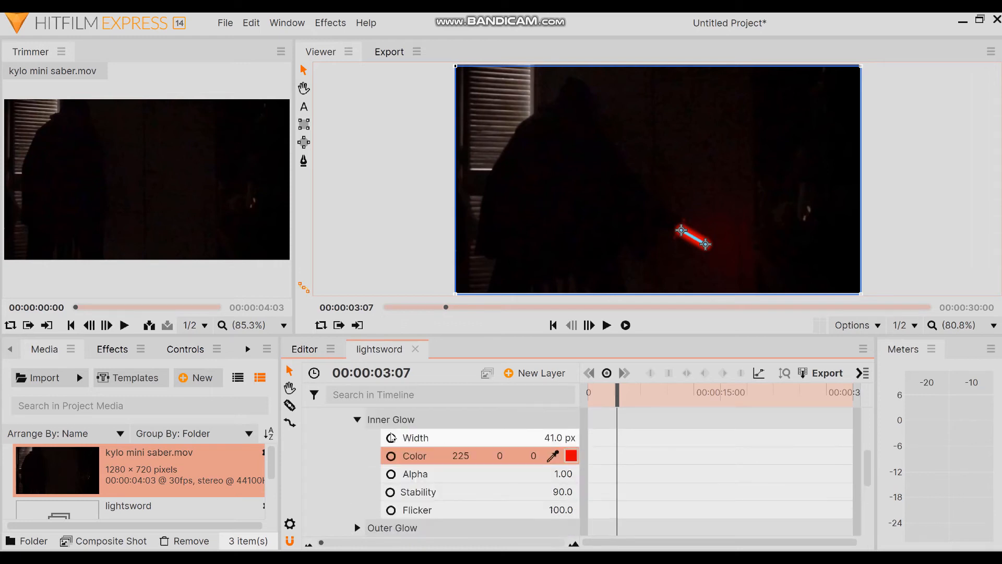
{"action": "left_click", "coordinate": [359, 419]}
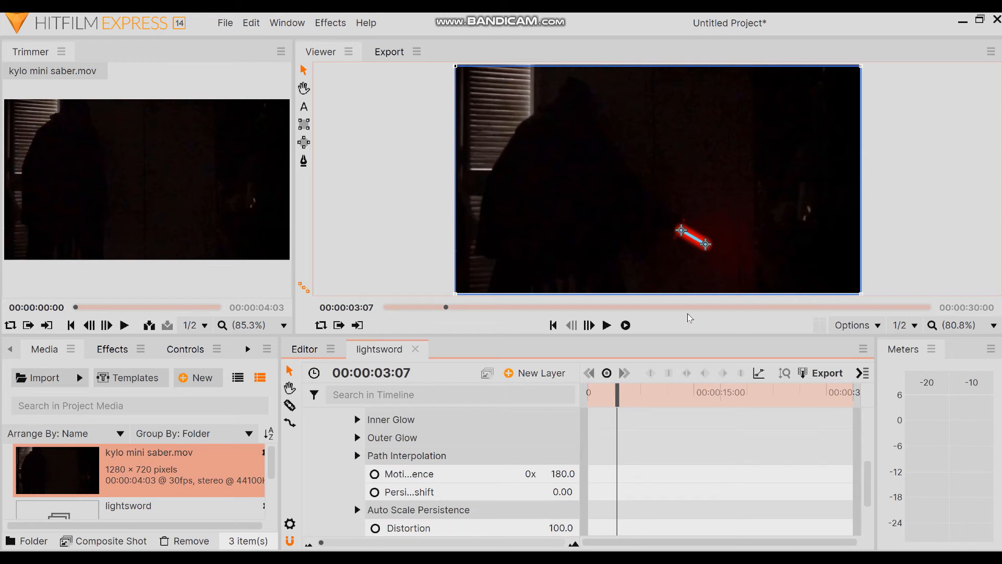
{"action": "scroll", "scroll_direction": "down", "scroll_amount": 3}
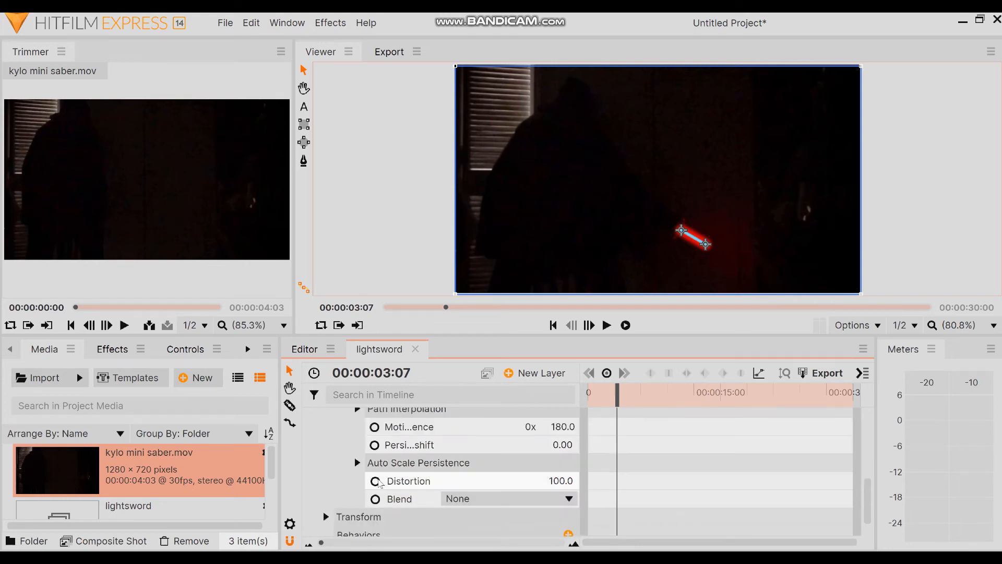
{"action": "left_click", "coordinate": [408, 481]}
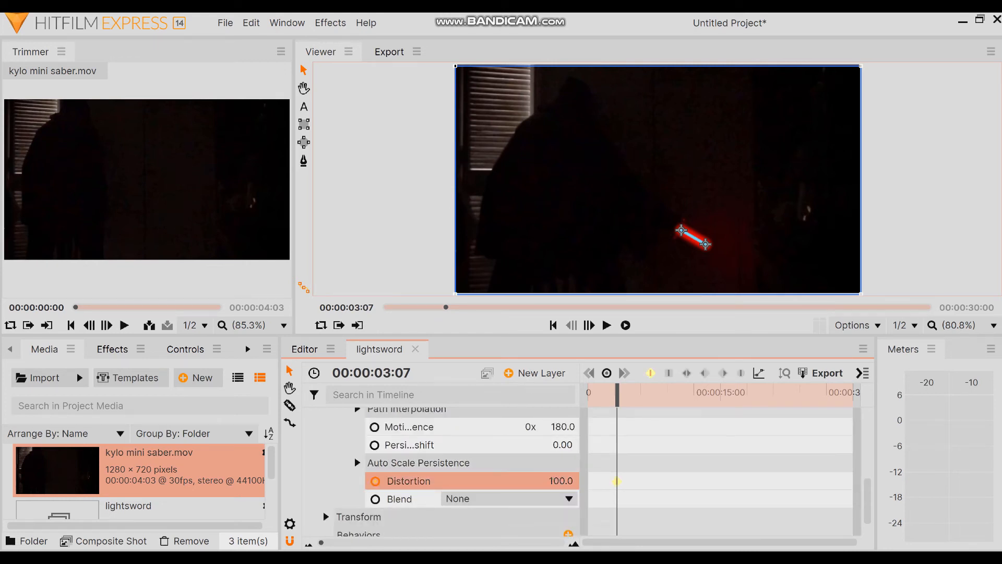
{"action": "left_click_drag", "start_coordinate": [550, 481], "coordinate": [600, 480]}
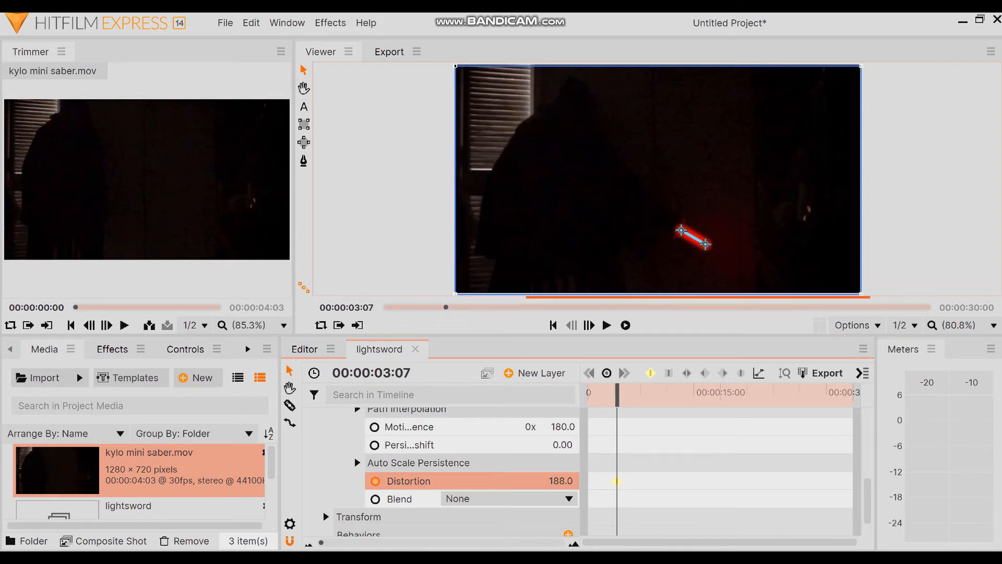
Step: Preview the distorted blade from the start, then push Distortion to 370
{"action": "left_click_drag", "start_coordinate": [617, 392], "coordinate": [598, 392]}
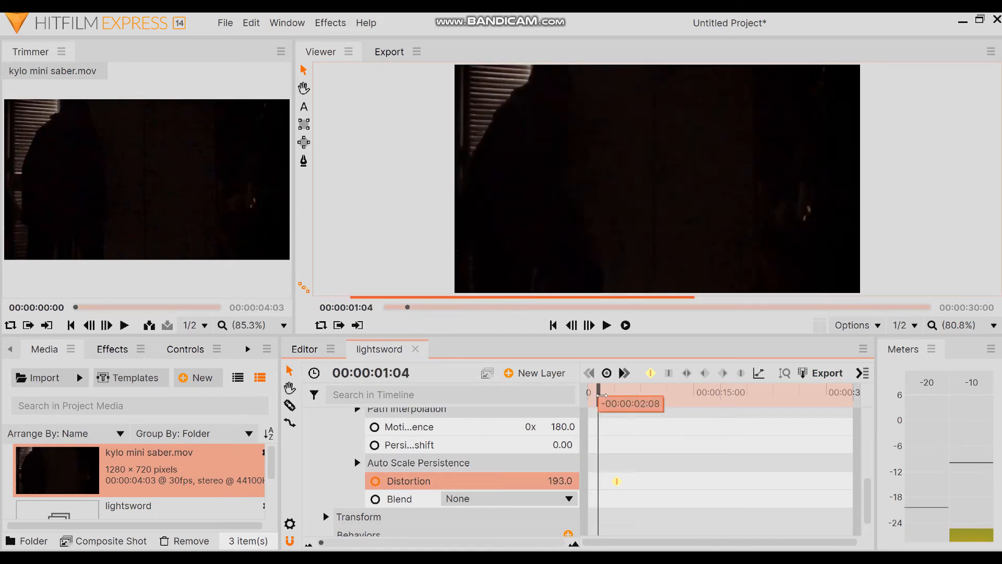
{"action": "left_click", "coordinate": [606, 325]}
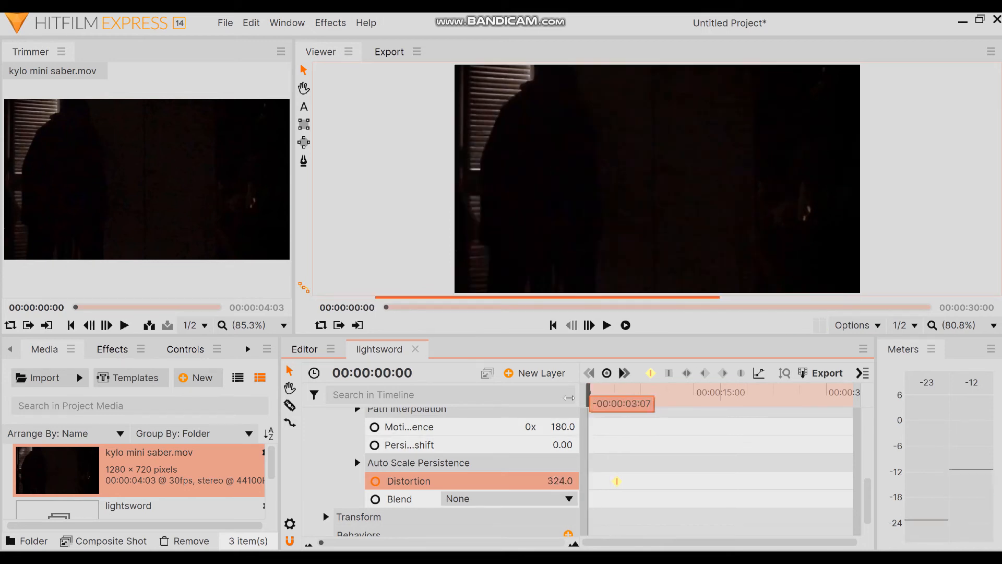
{"action": "left_click", "coordinate": [606, 325]}
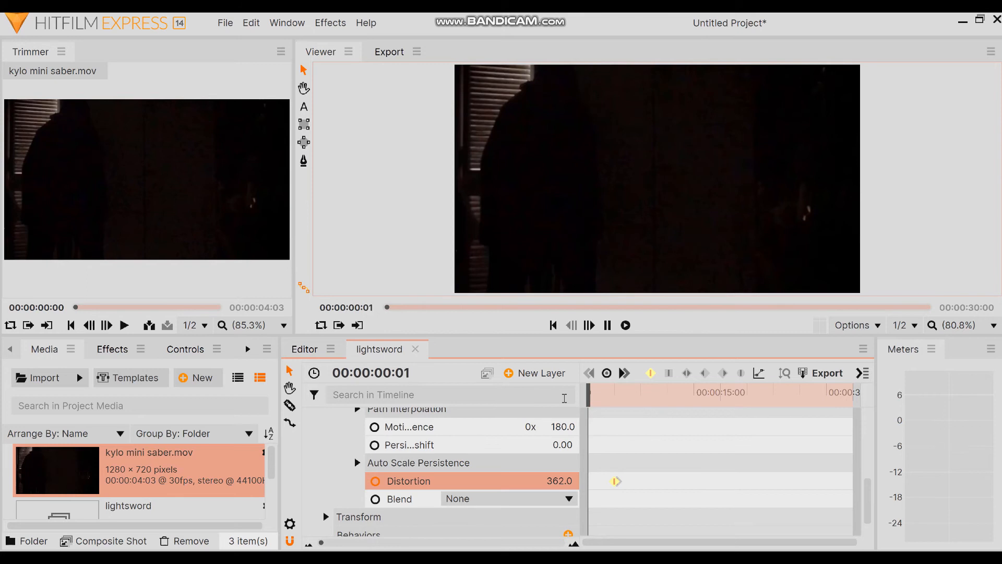
{"action": "left_click", "coordinate": [626, 325]}
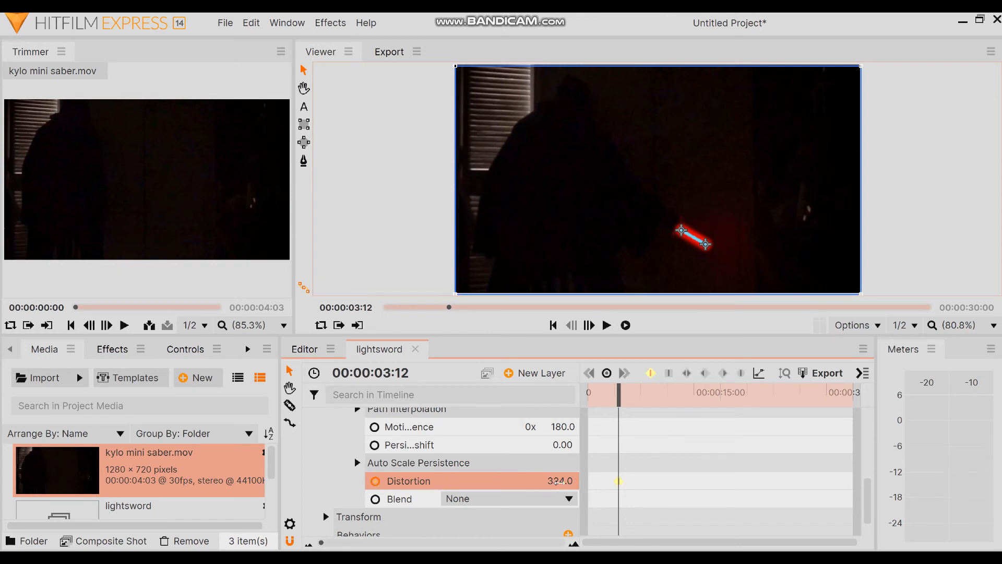
{"action": "left_click_drag", "start_coordinate": [550, 481], "coordinate": [575, 480]}
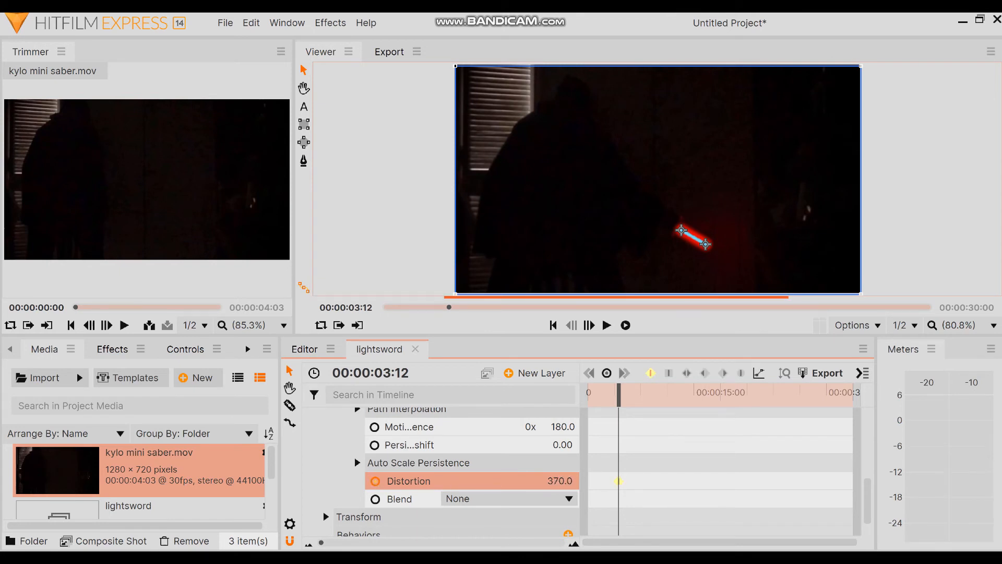
{"action": "left_click_drag", "start_coordinate": [635, 392], "coordinate": [612, 392]}
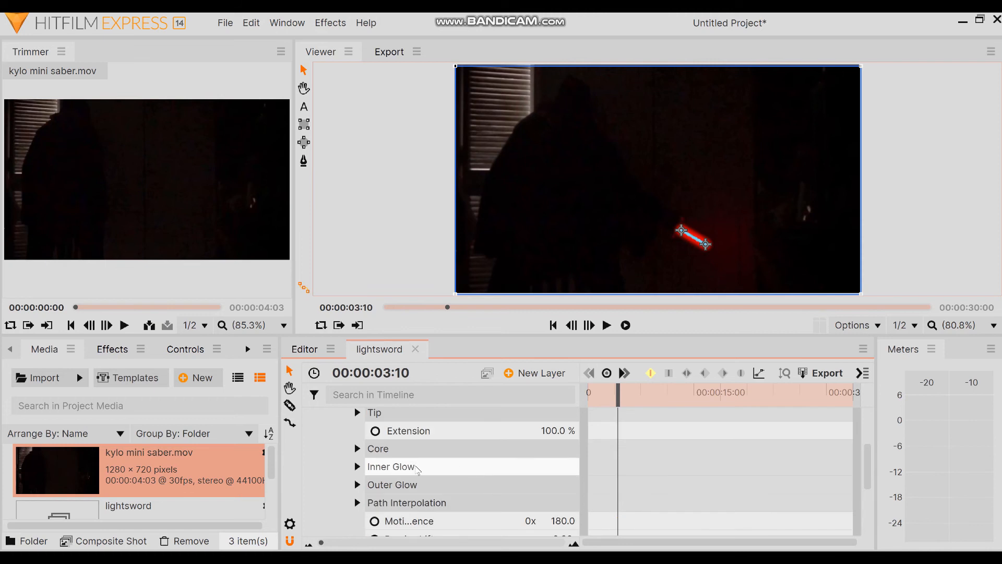
Step: Expand the Lightsword's Inner Glow settings and increase the glow Width
{"action": "left_click", "coordinate": [357, 466]}
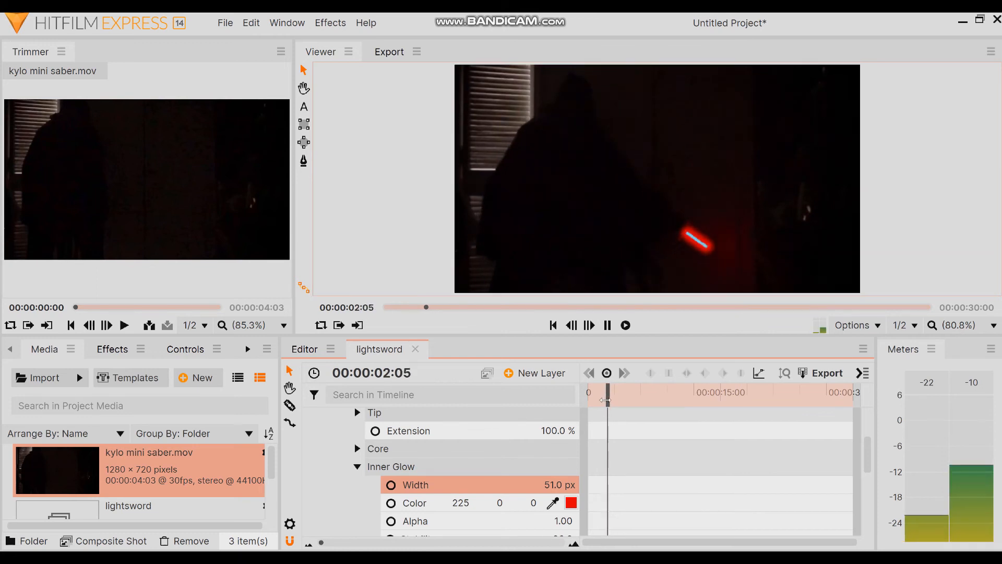
{"action": "left_click_drag", "start_coordinate": [607, 390], "coordinate": [616, 390]}
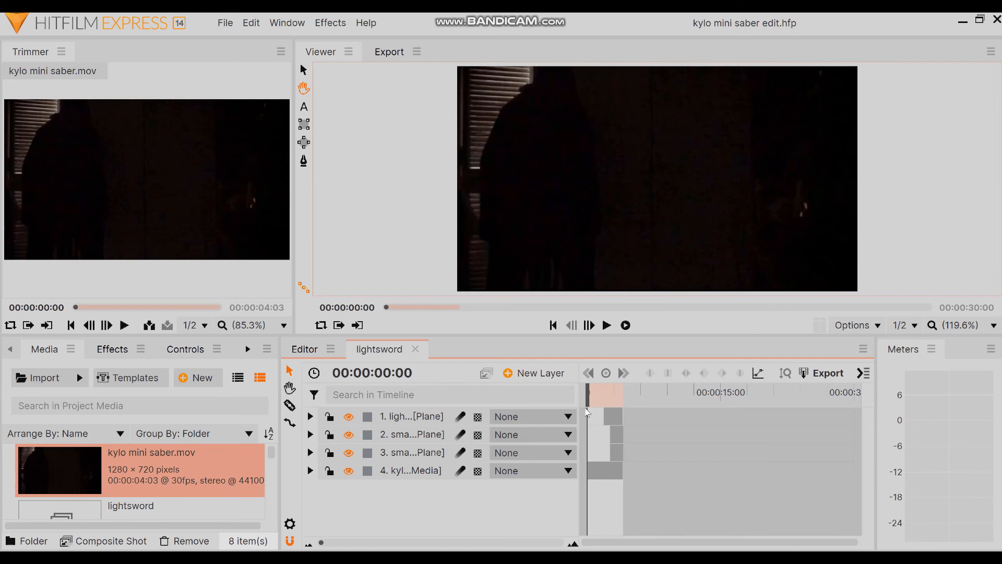
{"action": "left_click", "coordinate": [625, 325]}
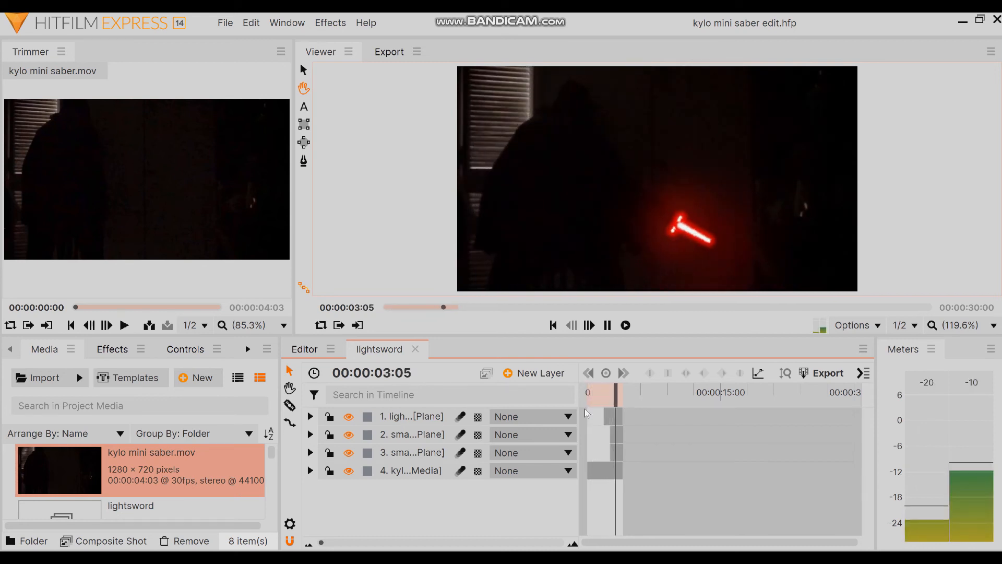
{"action": "left_click", "coordinate": [606, 324]}
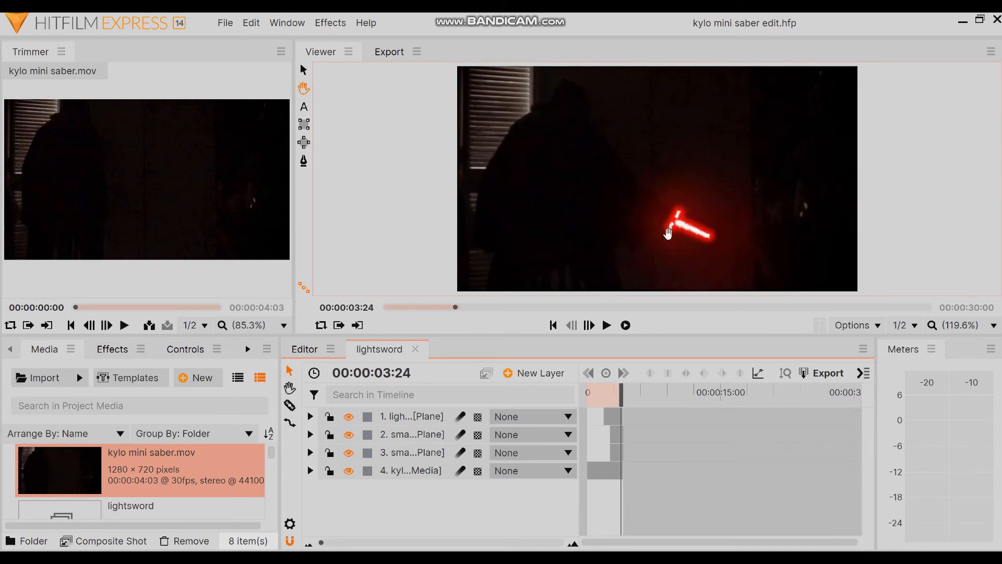
{"action": "mouse_move", "coordinate": [772, 217]}
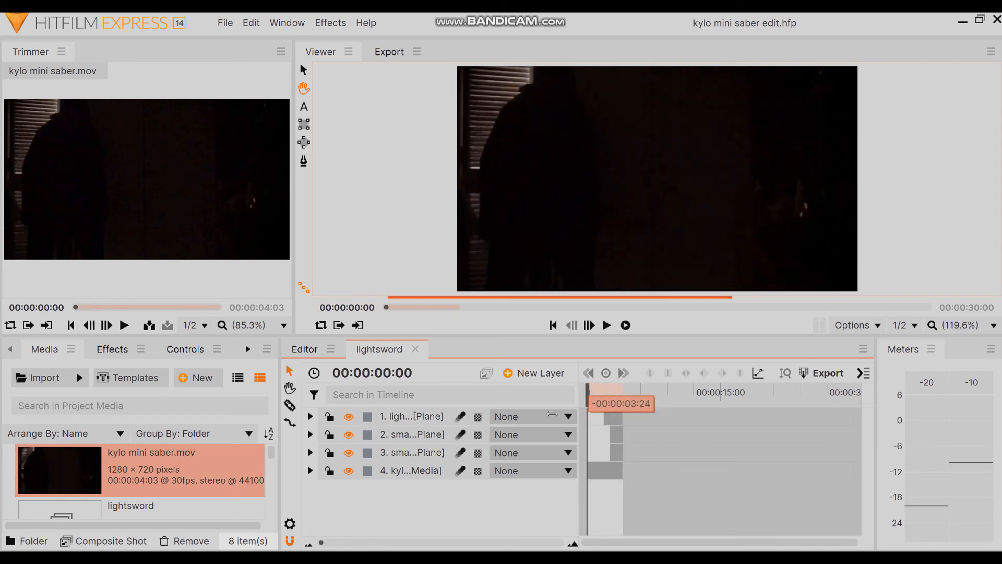
{"action": "left_click", "coordinate": [607, 325]}
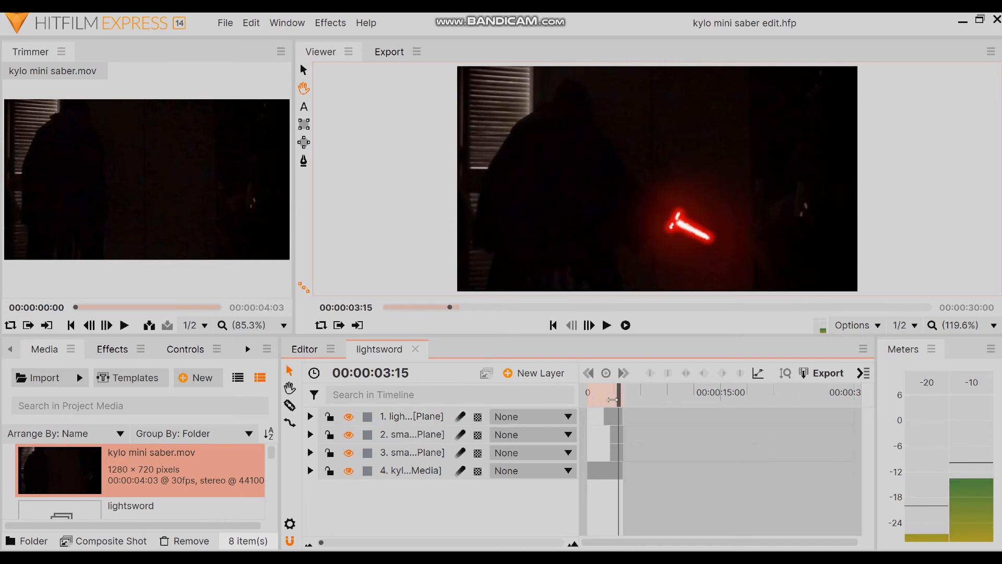
{"action": "left_click", "coordinate": [608, 325]}
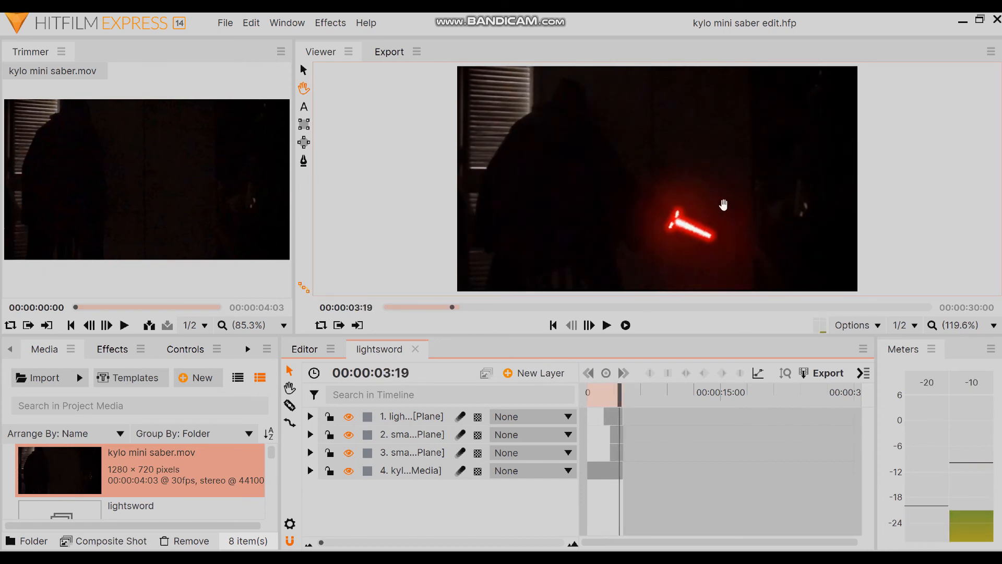
{"action": "mouse_move", "coordinate": [778, 135]}
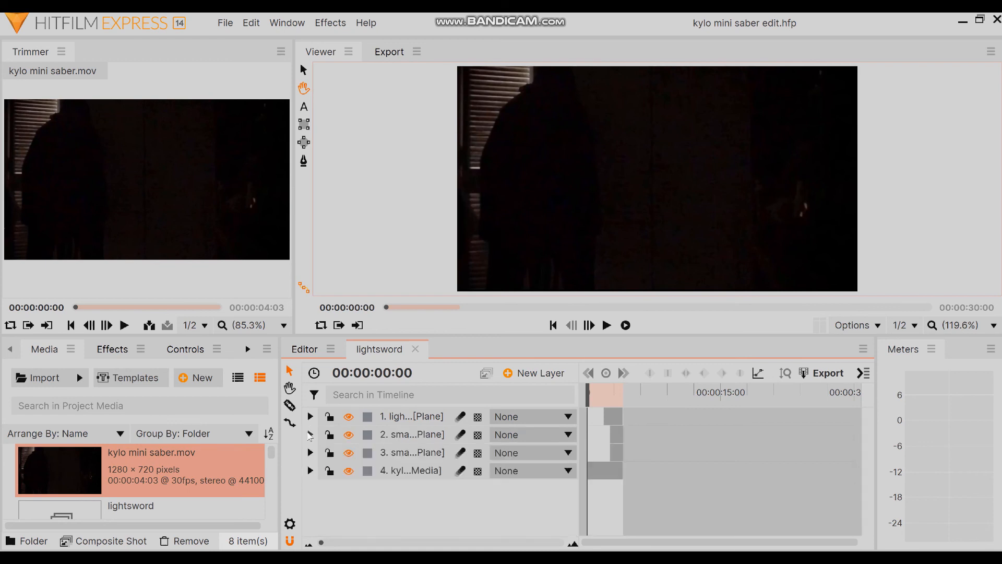
Step: Hide the second and third small plane layers and play the saber without its crossguard
{"action": "left_click", "coordinate": [310, 452]}
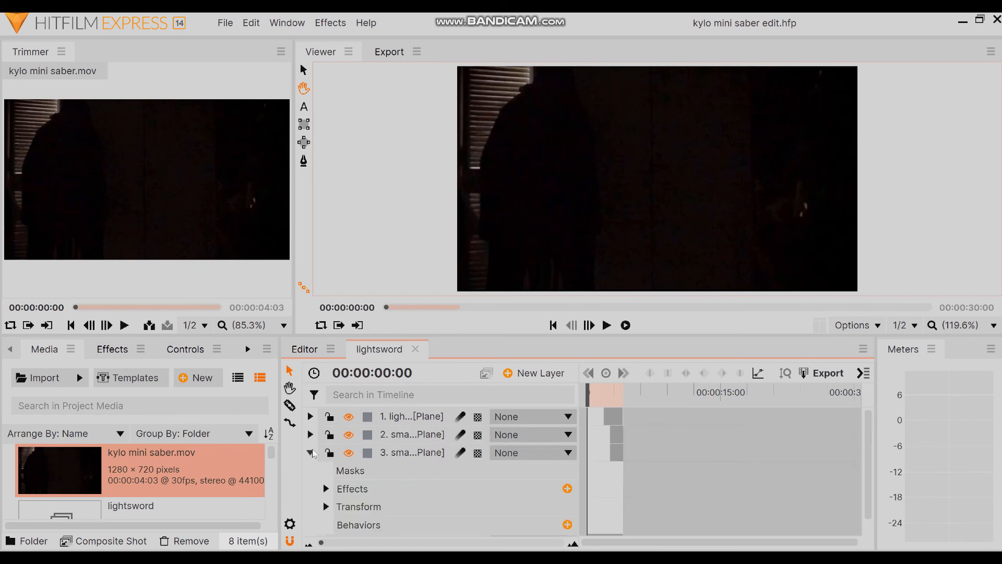
{"action": "left_click", "coordinate": [310, 452]}
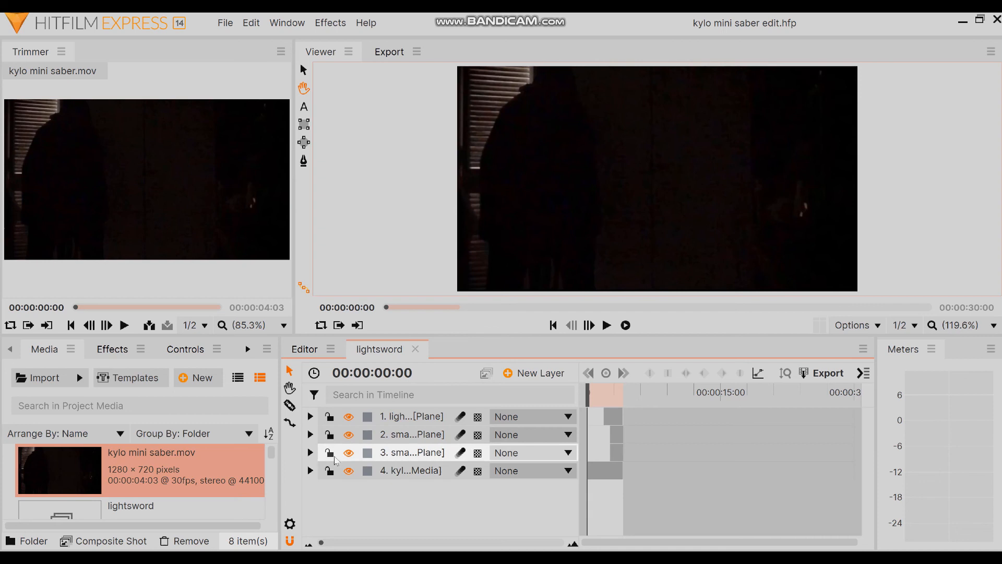
{"action": "left_click", "coordinate": [350, 453]}
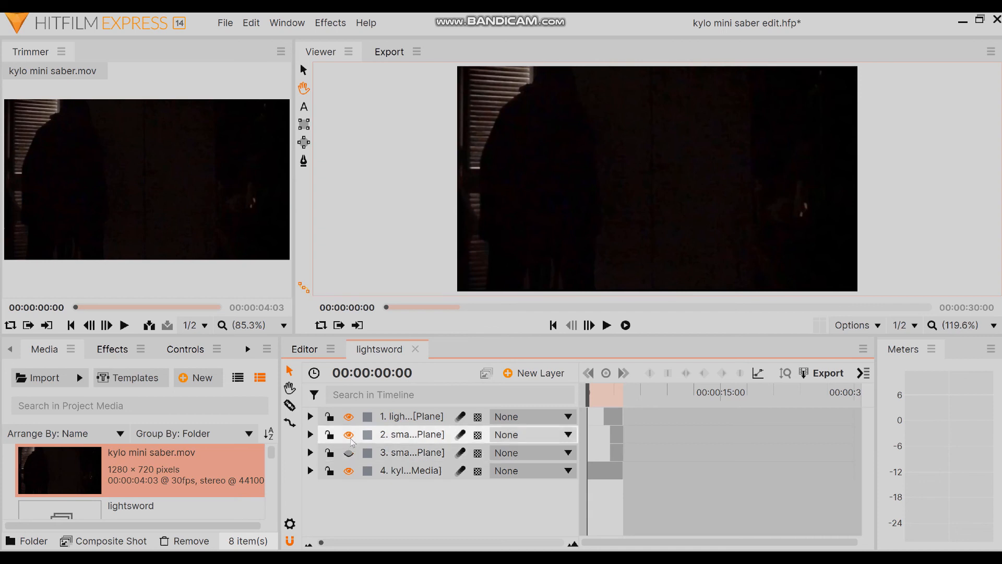
{"action": "left_click", "coordinate": [348, 435]}
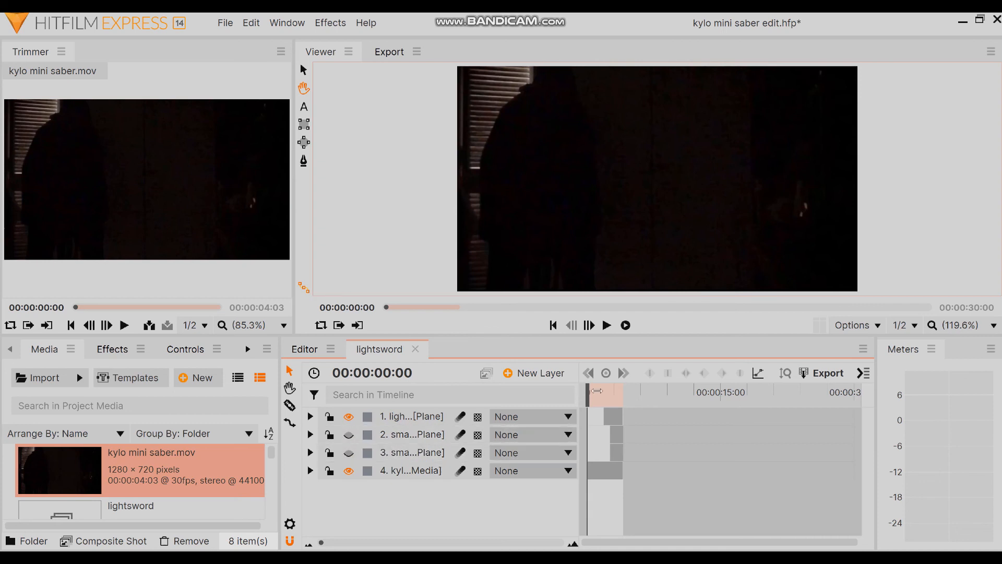
{"action": "left_click", "coordinate": [606, 325]}
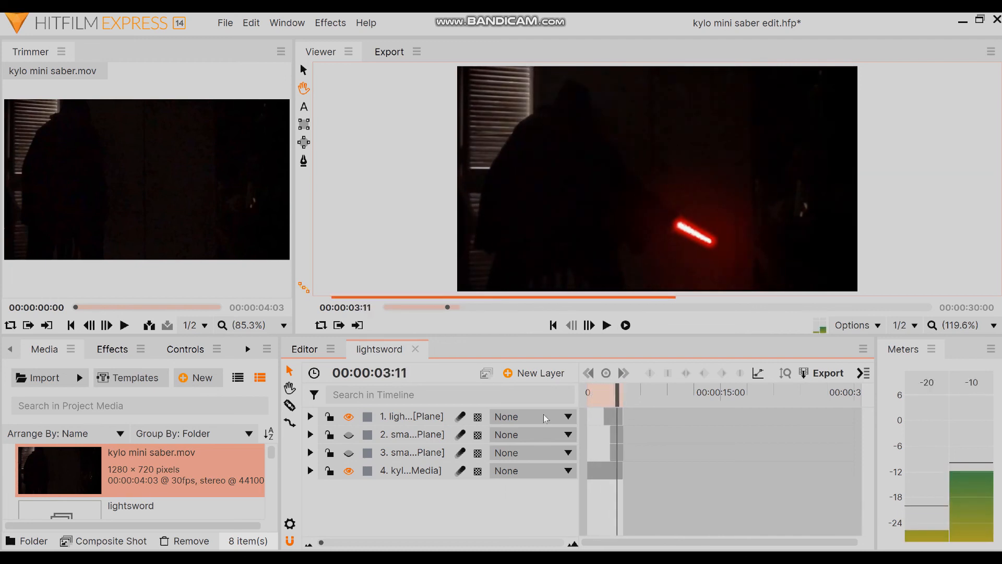
Step: Stop playback, re-show the main lightsword plane, and switch to the Editor timeline
{"action": "left_click", "coordinate": [349, 453]}
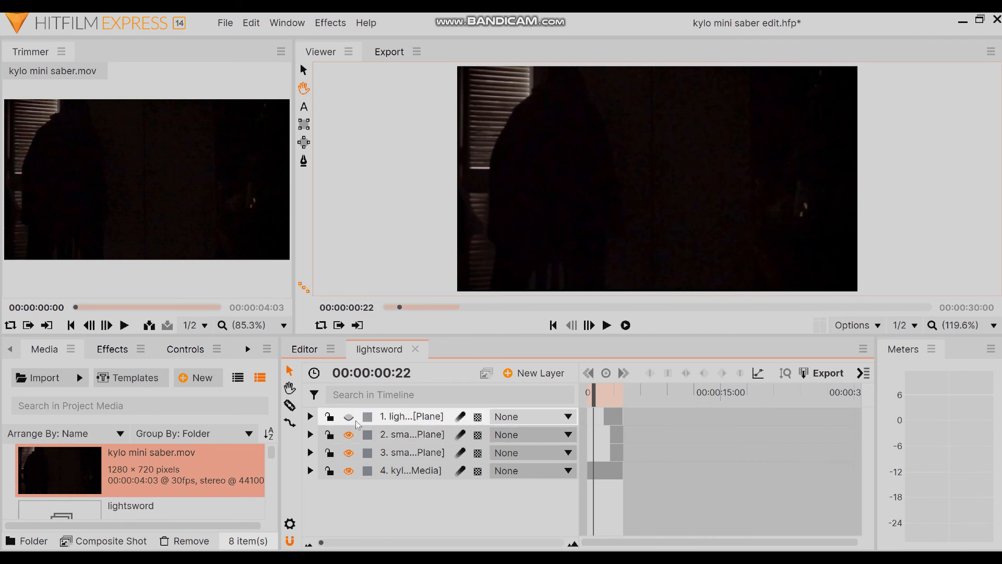
{"action": "left_click", "coordinate": [349, 416]}
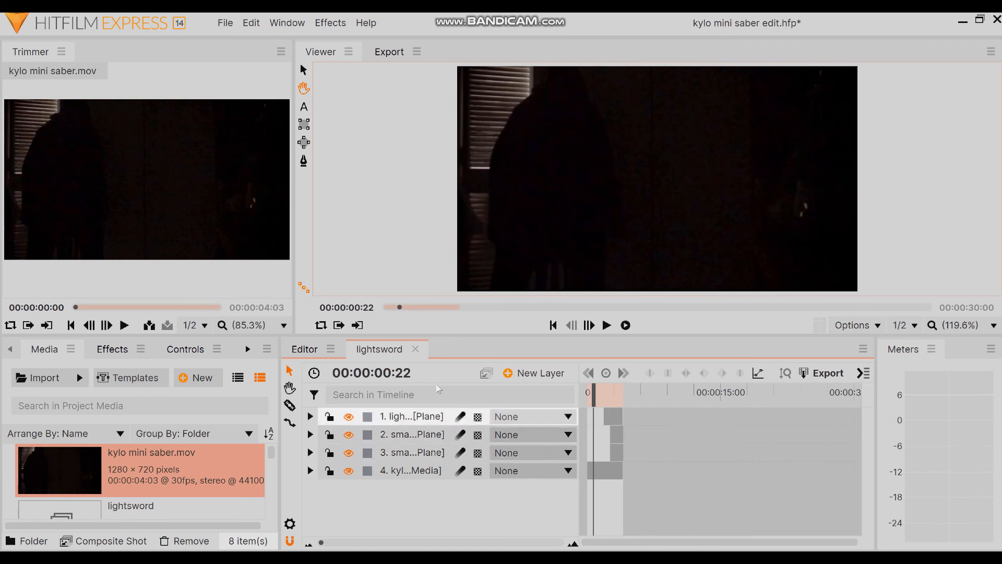
{"action": "left_click", "coordinate": [305, 350]}
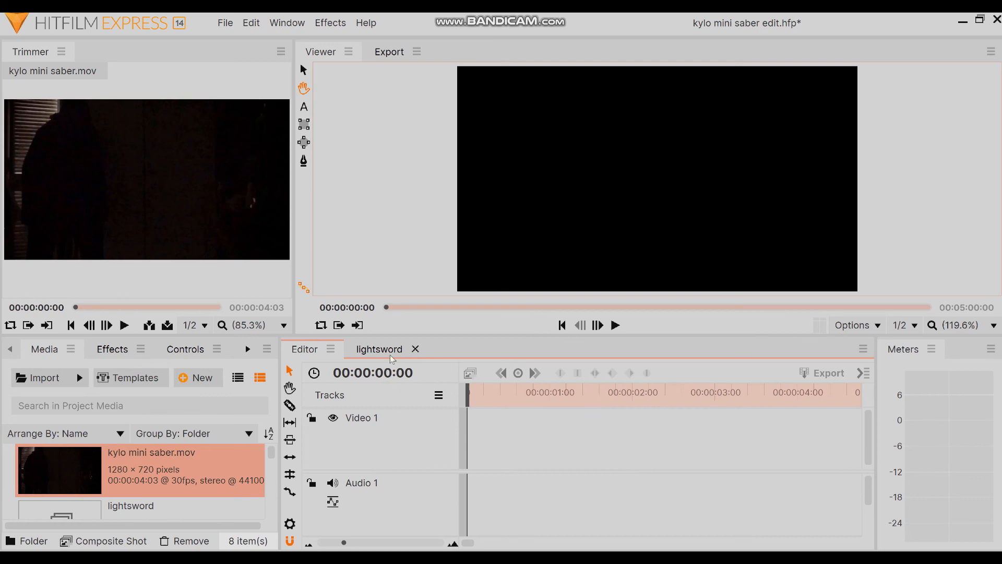
Step: Return to the lightsword composite and play the red crossguard saber through 00:00:05:10
{"action": "left_click", "coordinate": [378, 349]}
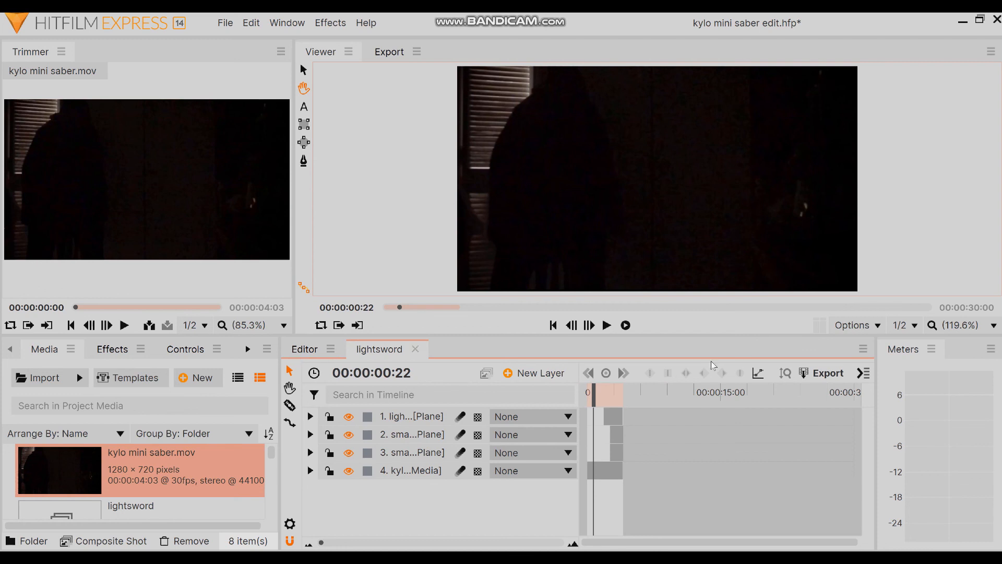
{"action": "left_click", "coordinate": [305, 350]}
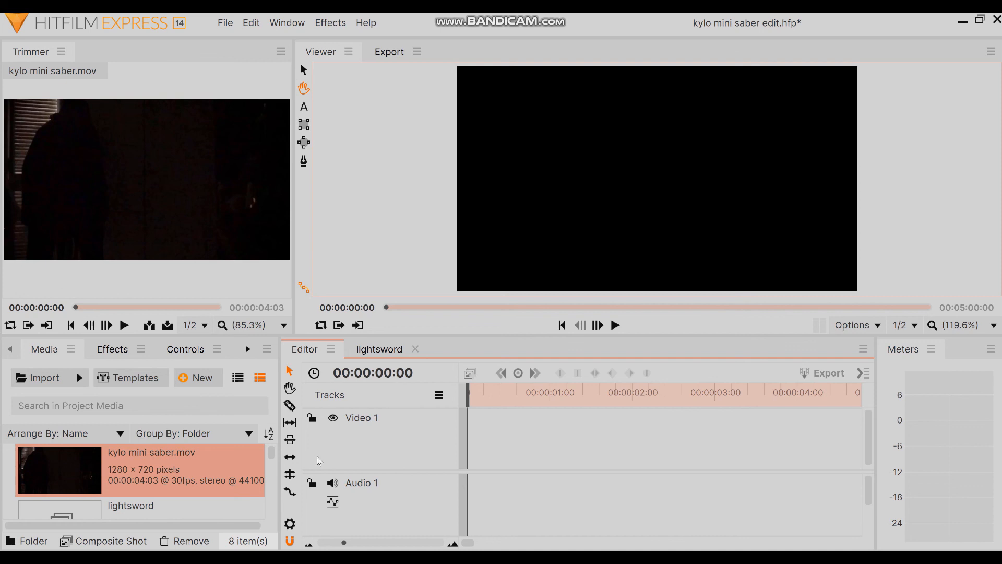
{"action": "mouse_move", "coordinate": [553, 447]}
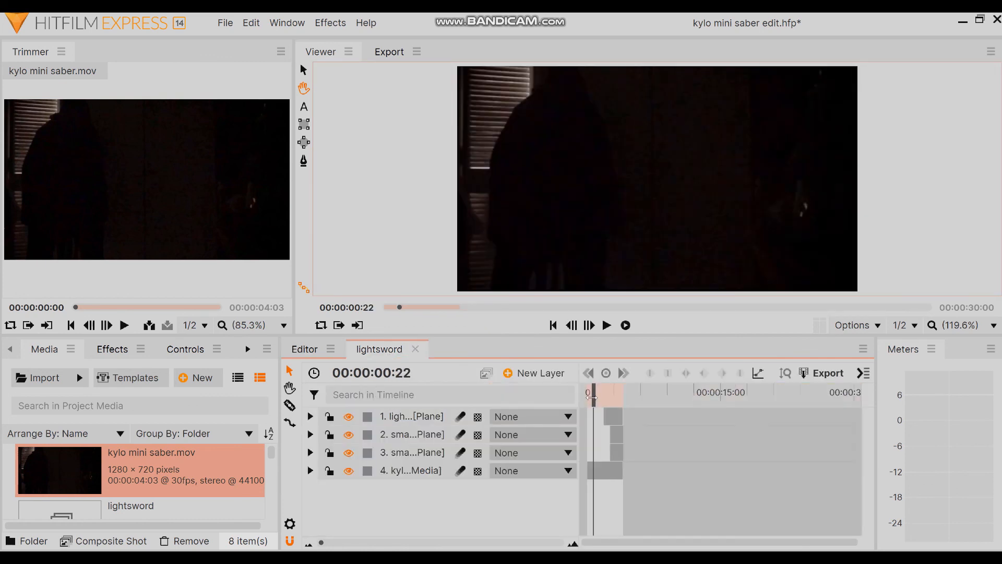
{"action": "left_click", "coordinate": [606, 325]}
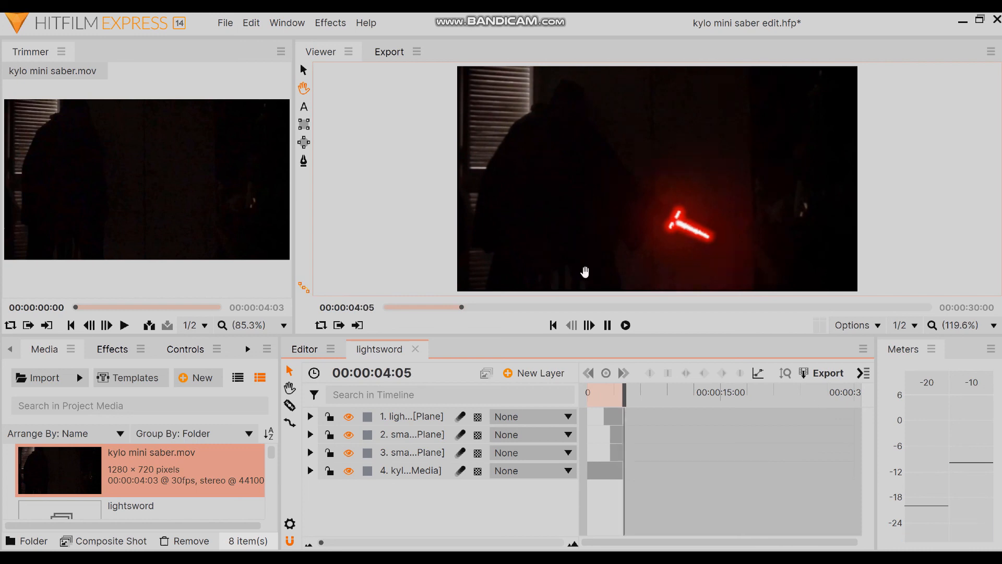
{"action": "left_click", "coordinate": [625, 325]}
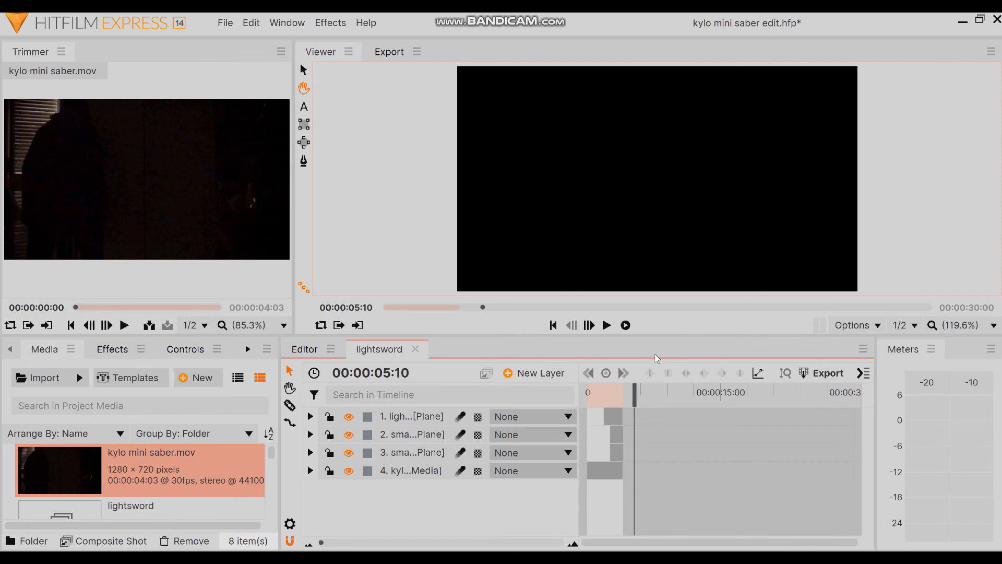
{"action": "mouse_move", "coordinate": [653, 364]}
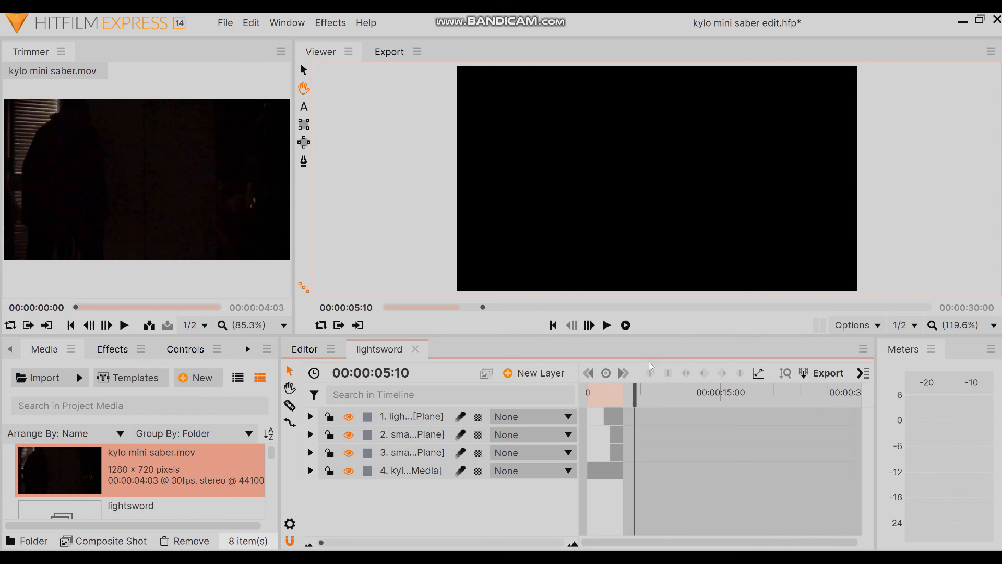